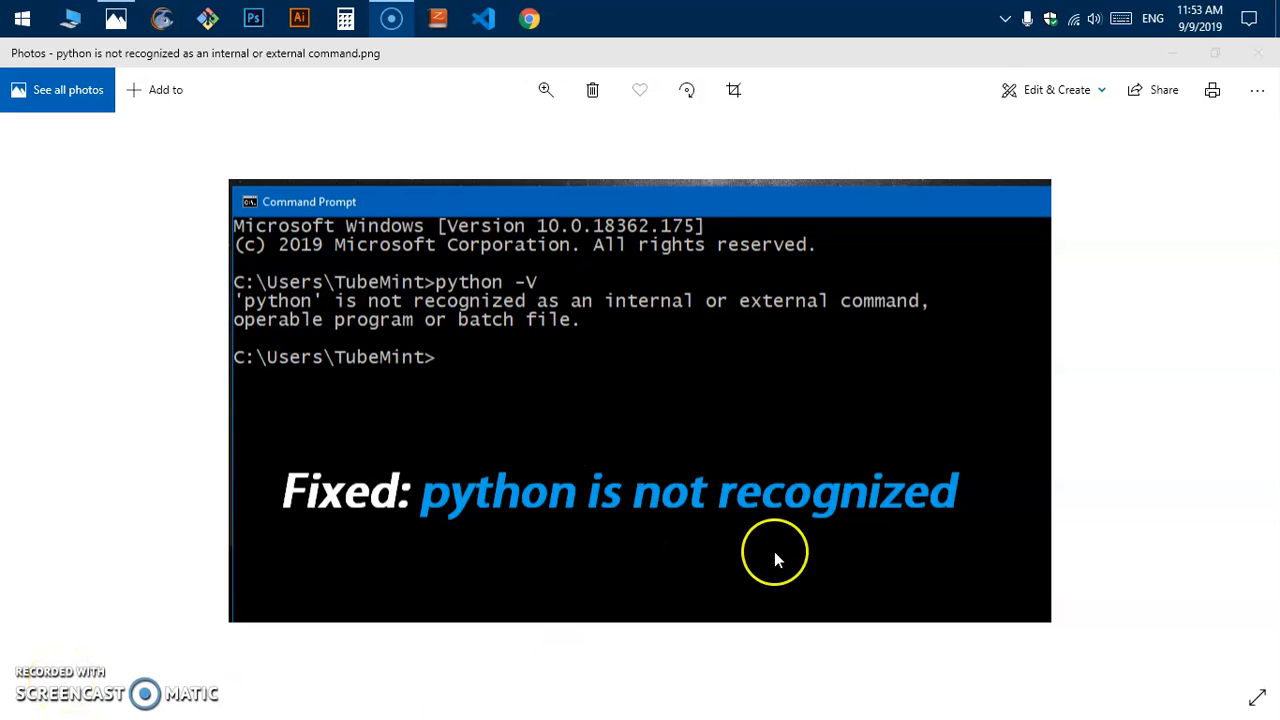
{"action": "mouse_move", "coordinate": [760, 480]}
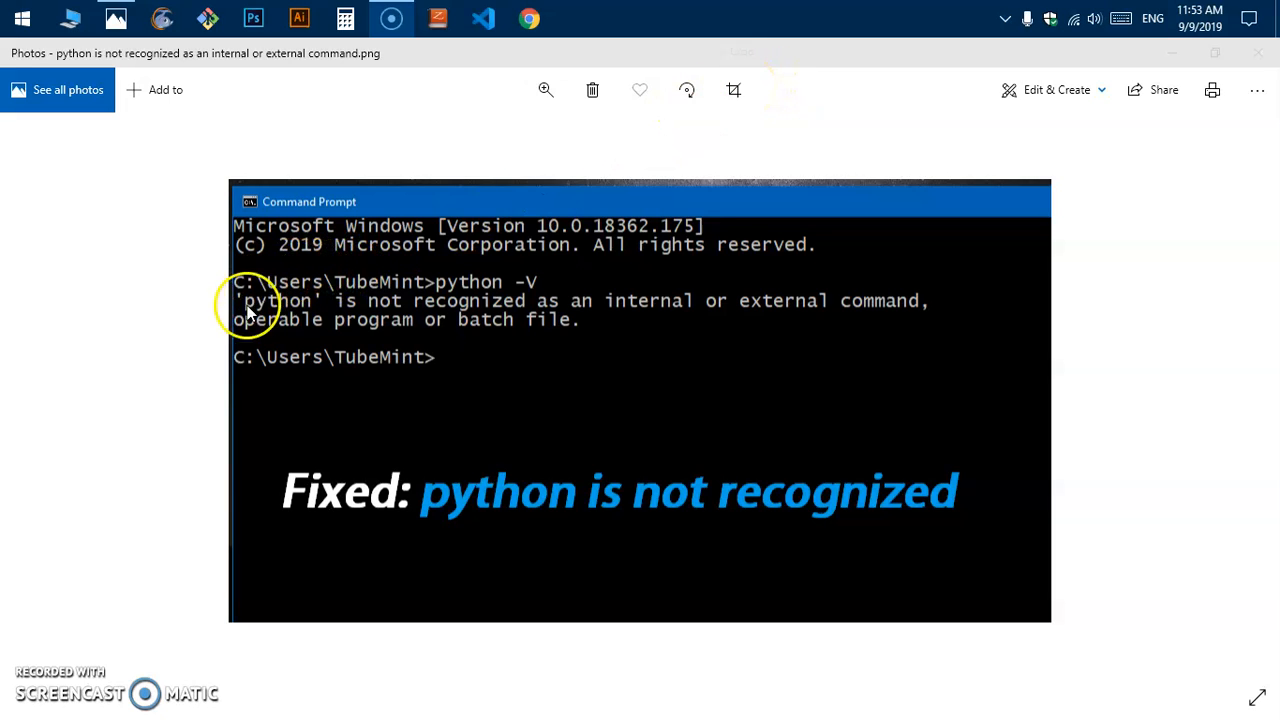
{"action": "mouse_move", "coordinate": [440, 310]}
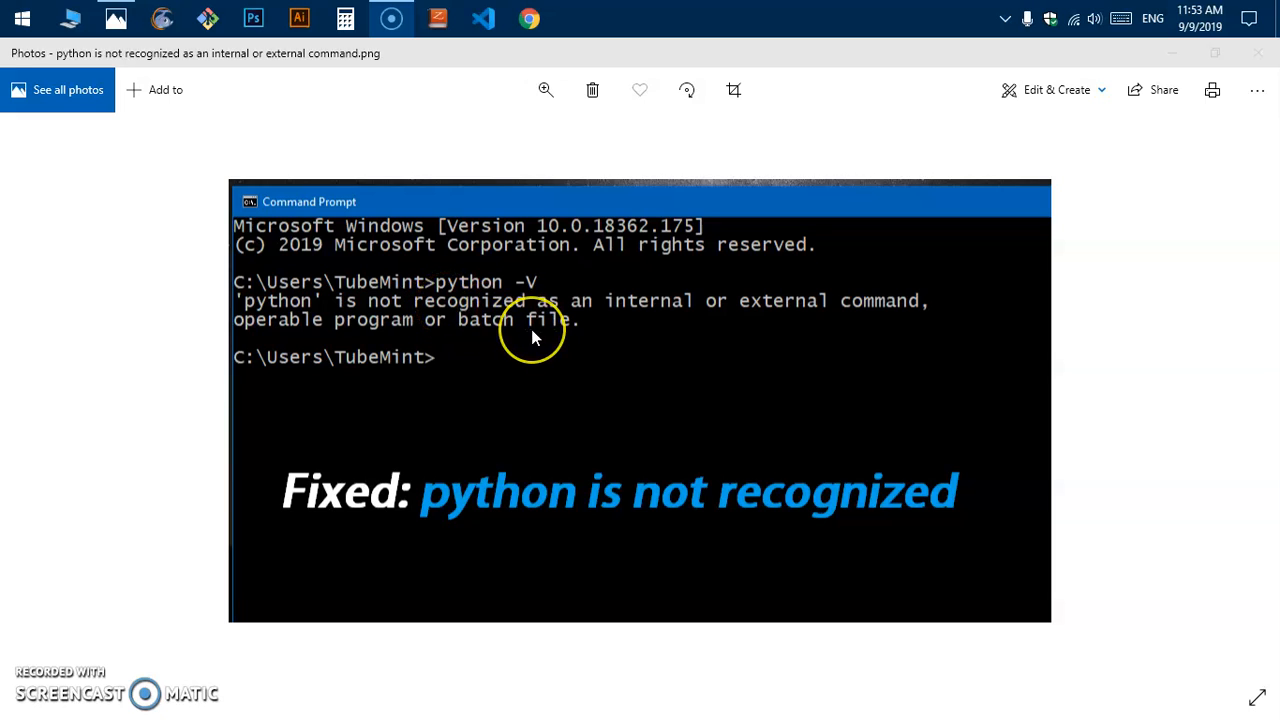
{"action": "mouse_move", "coordinate": [536, 336]}
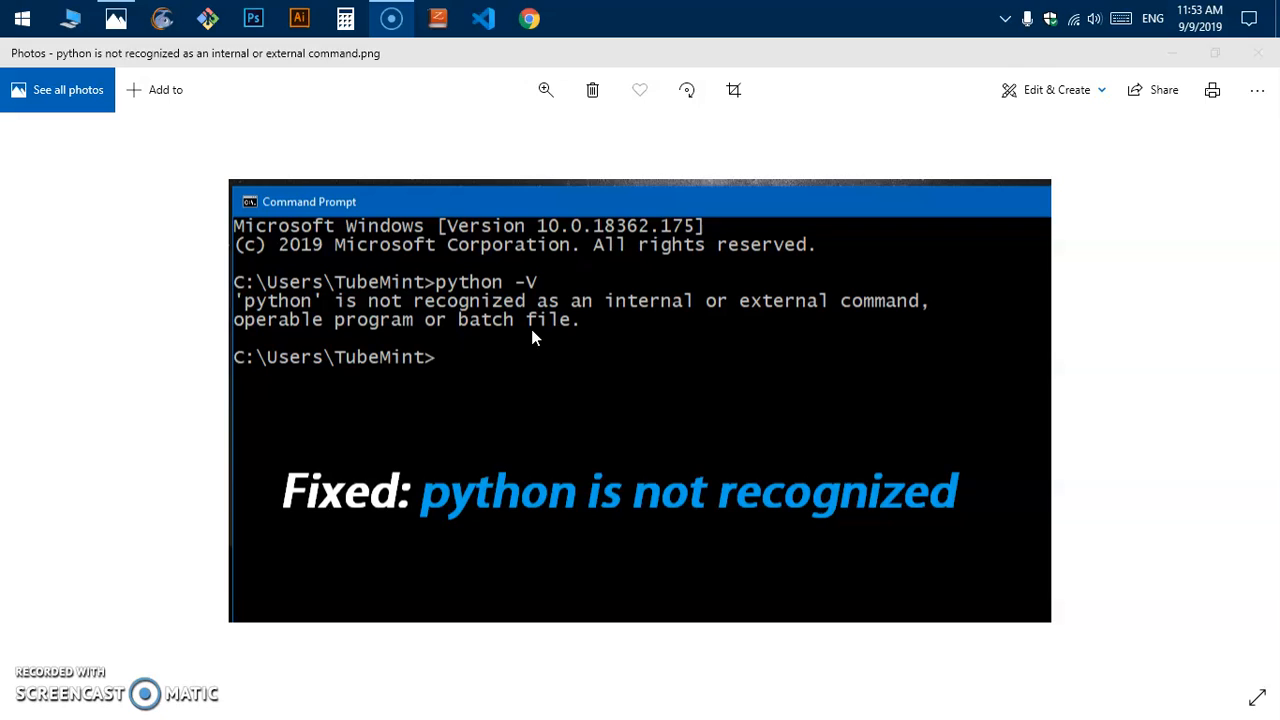
{"action": "mouse_move", "coordinate": [786, 228]}
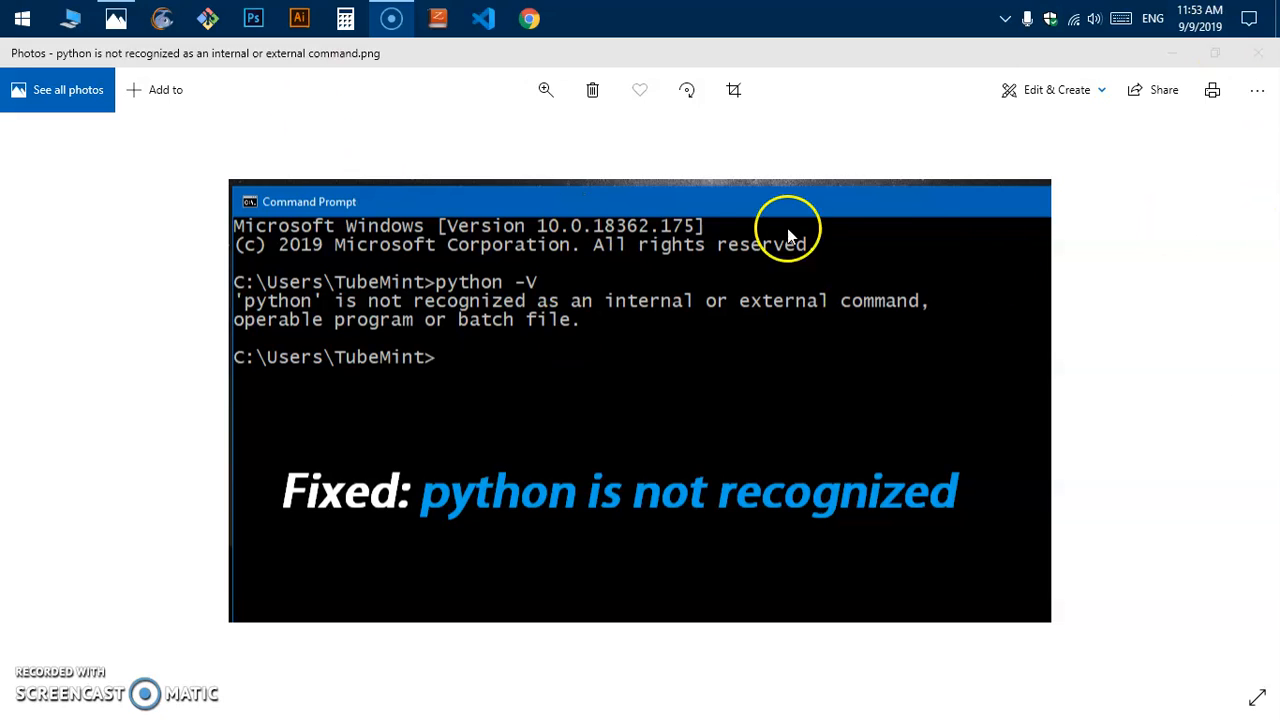
{"action": "mouse_move", "coordinate": [964, 420]}
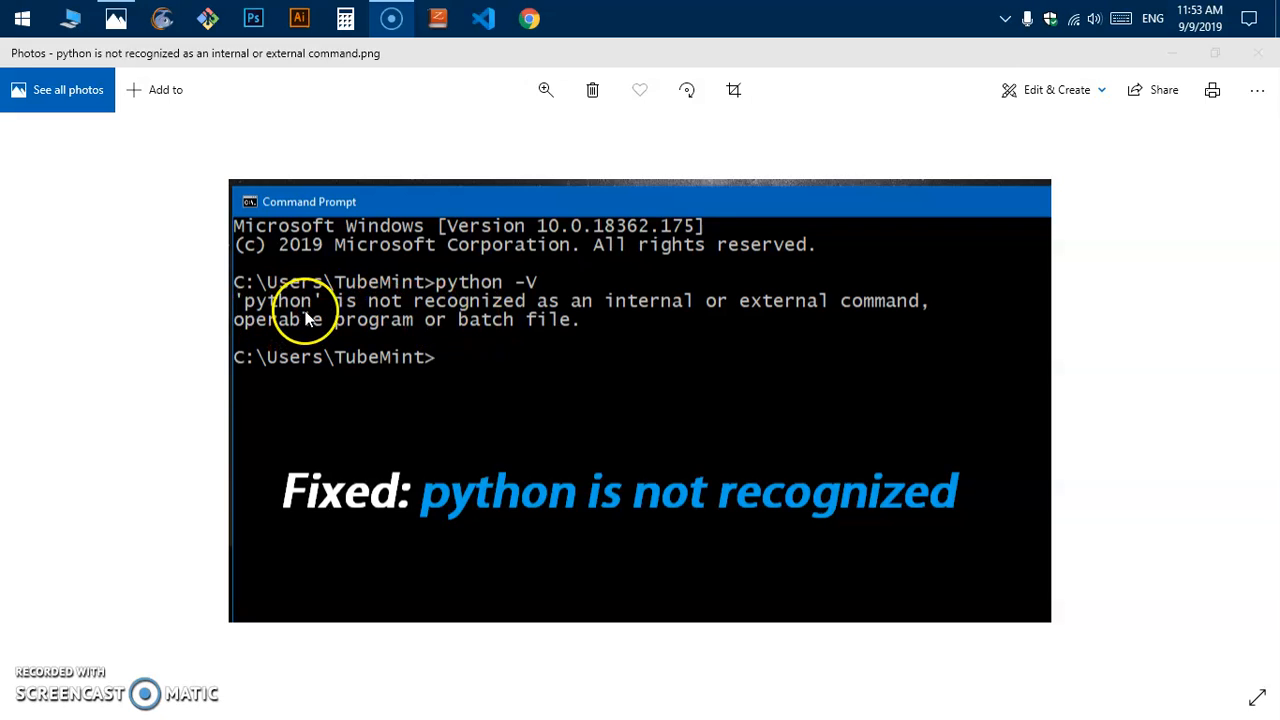
{"action": "mouse_move", "coordinate": [788, 322]}
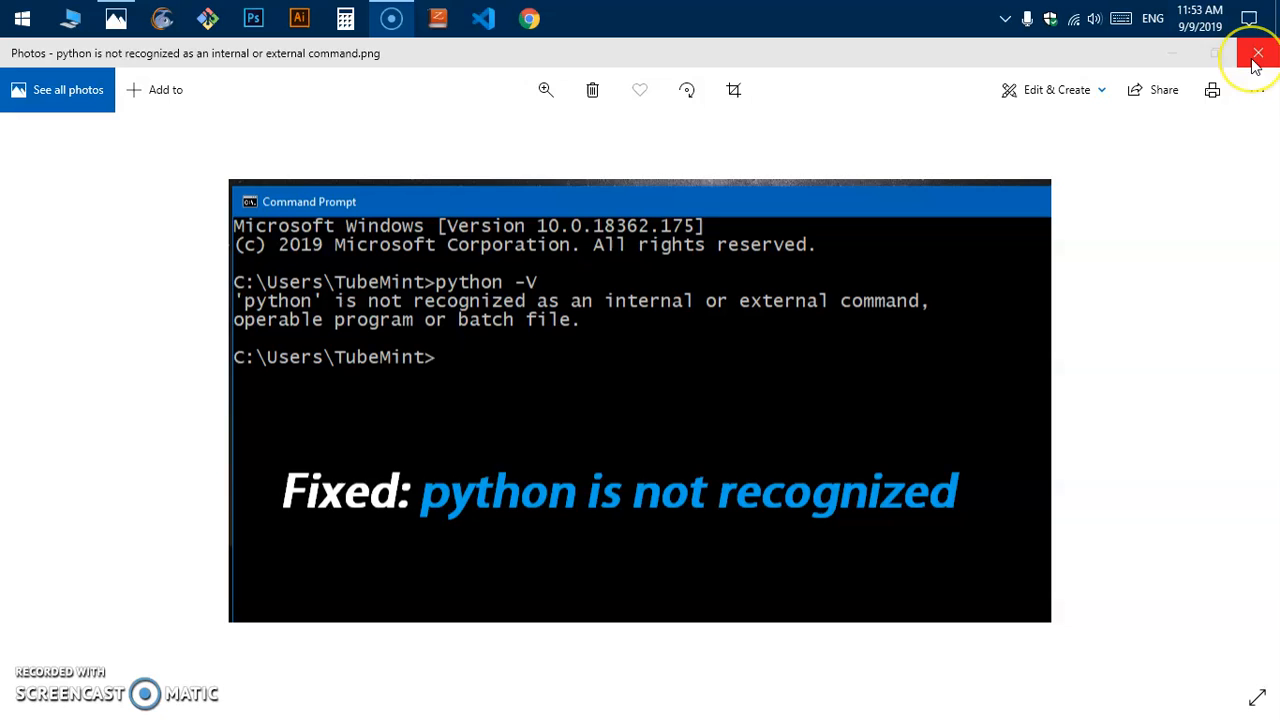
{"action": "mouse_move", "coordinate": [1256, 54]}
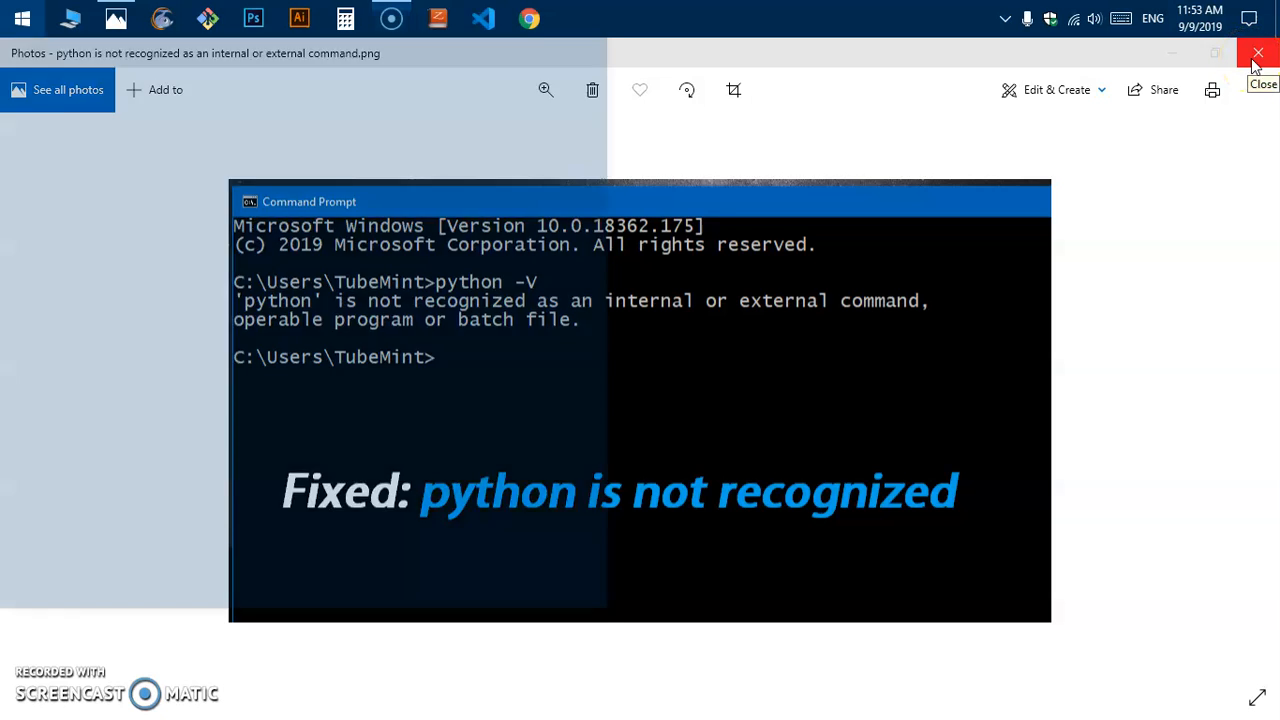
- Look through the installed programs list via the Apps search to check for Python
{"action": "type", "text": "app"}
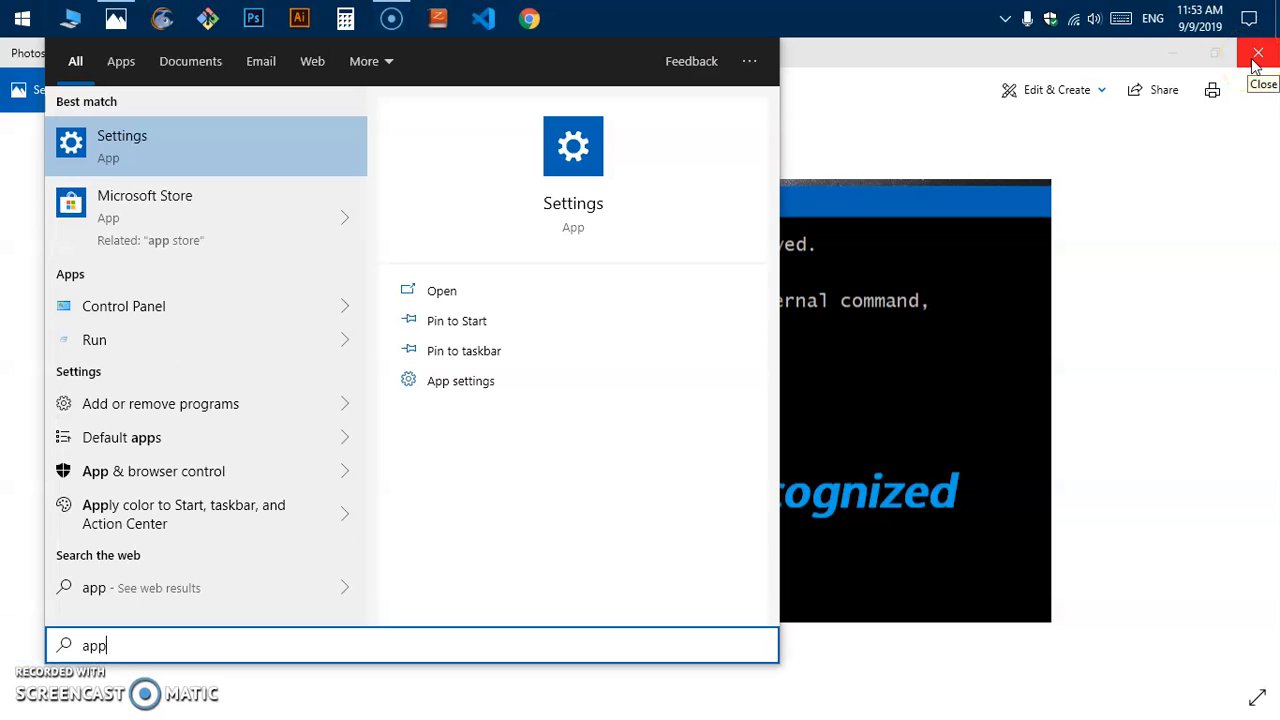
{"action": "type", "text": "wi"}
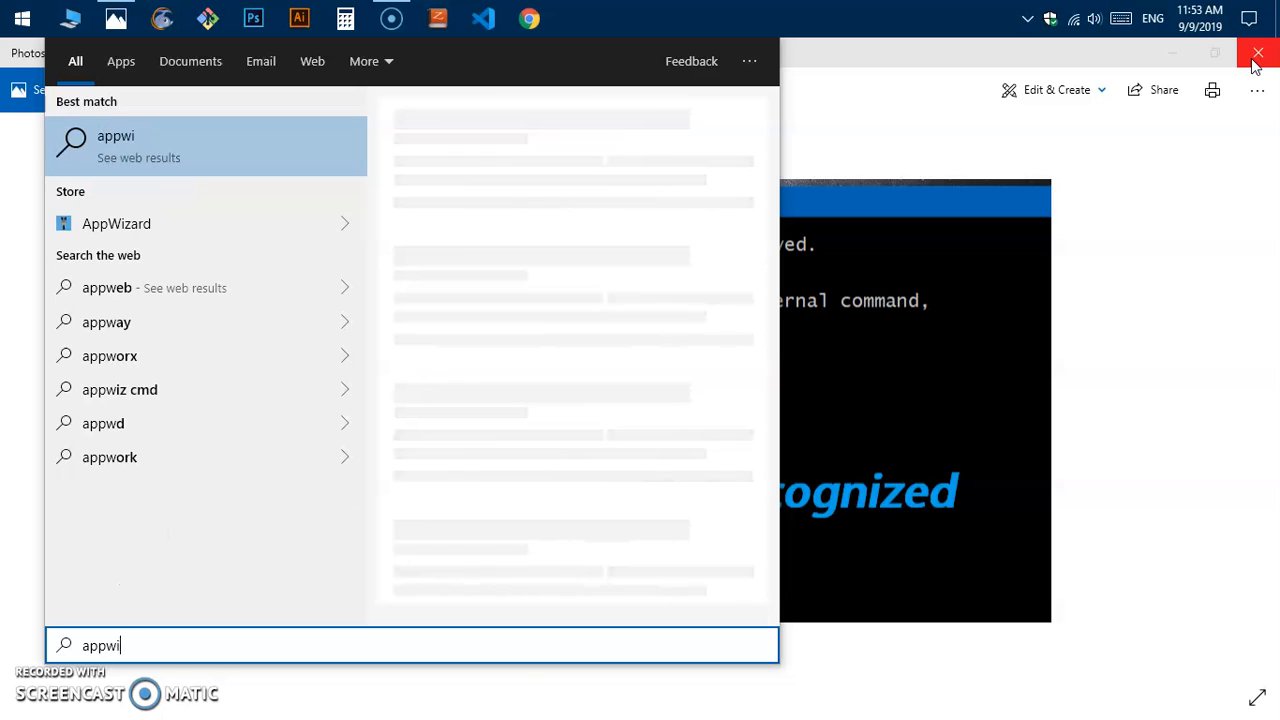
{"action": "left_click", "coordinate": [1260, 52]}
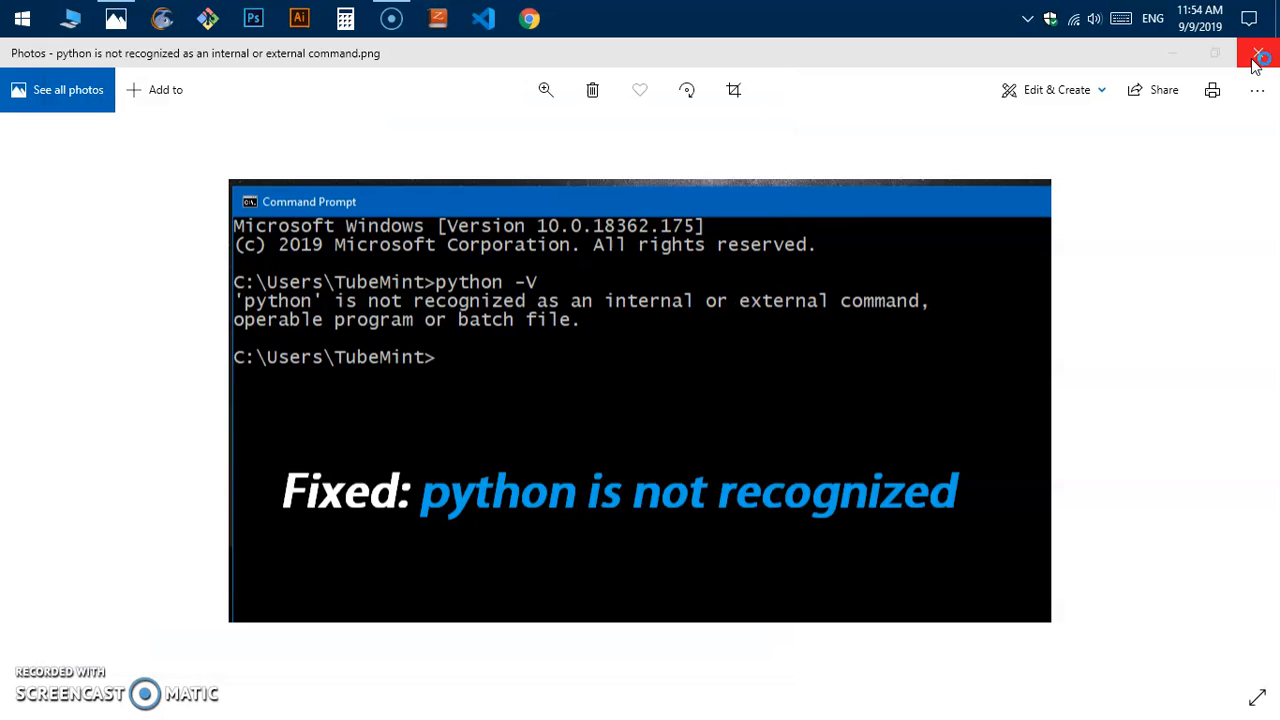
{"action": "left_click", "coordinate": [1260, 58]}
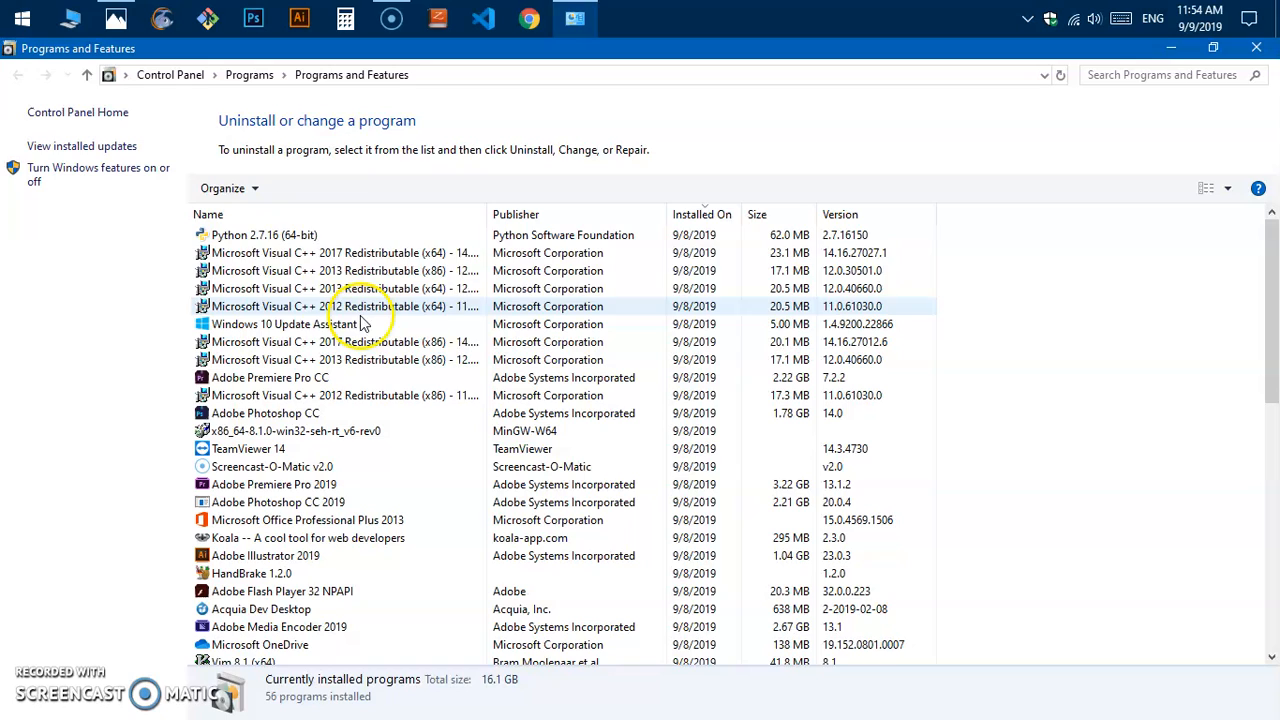
{"action": "left_click", "coordinate": [264, 234]}
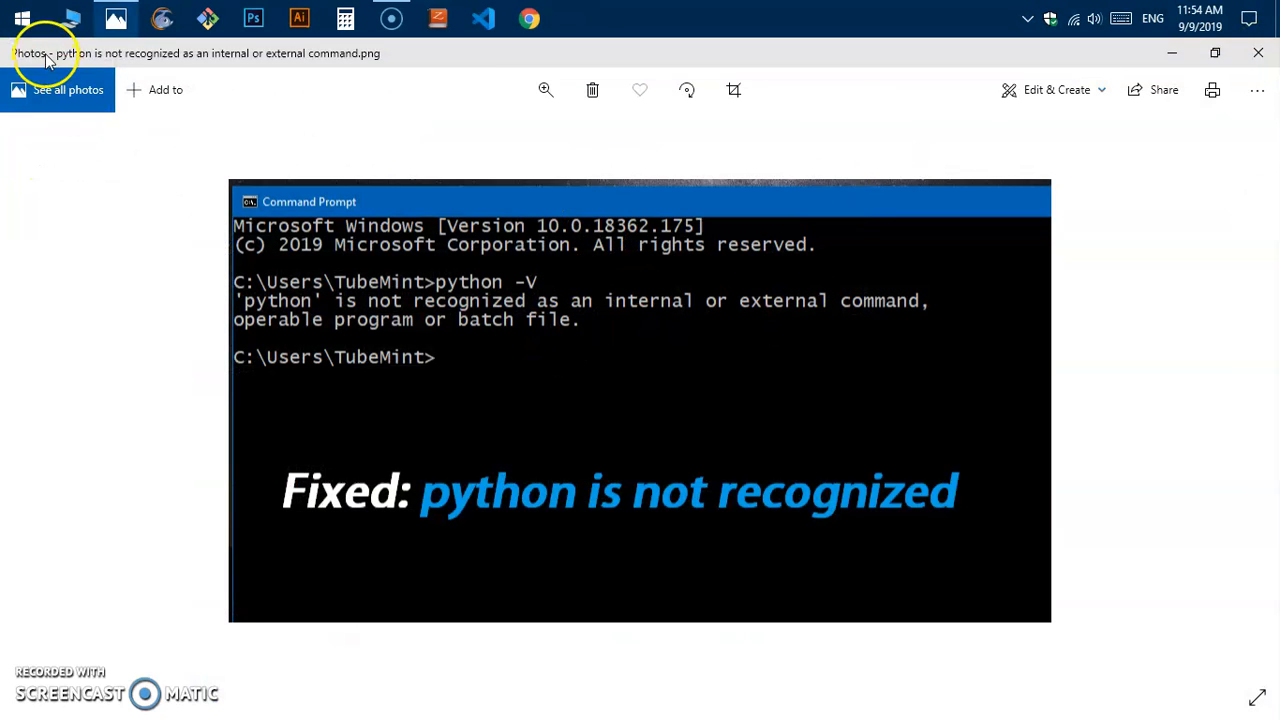
- Open the system Environment Variables list showing Path, and bring up File Explorer at Local Disk (C:)
{"action": "left_click", "coordinate": [12, 16]}
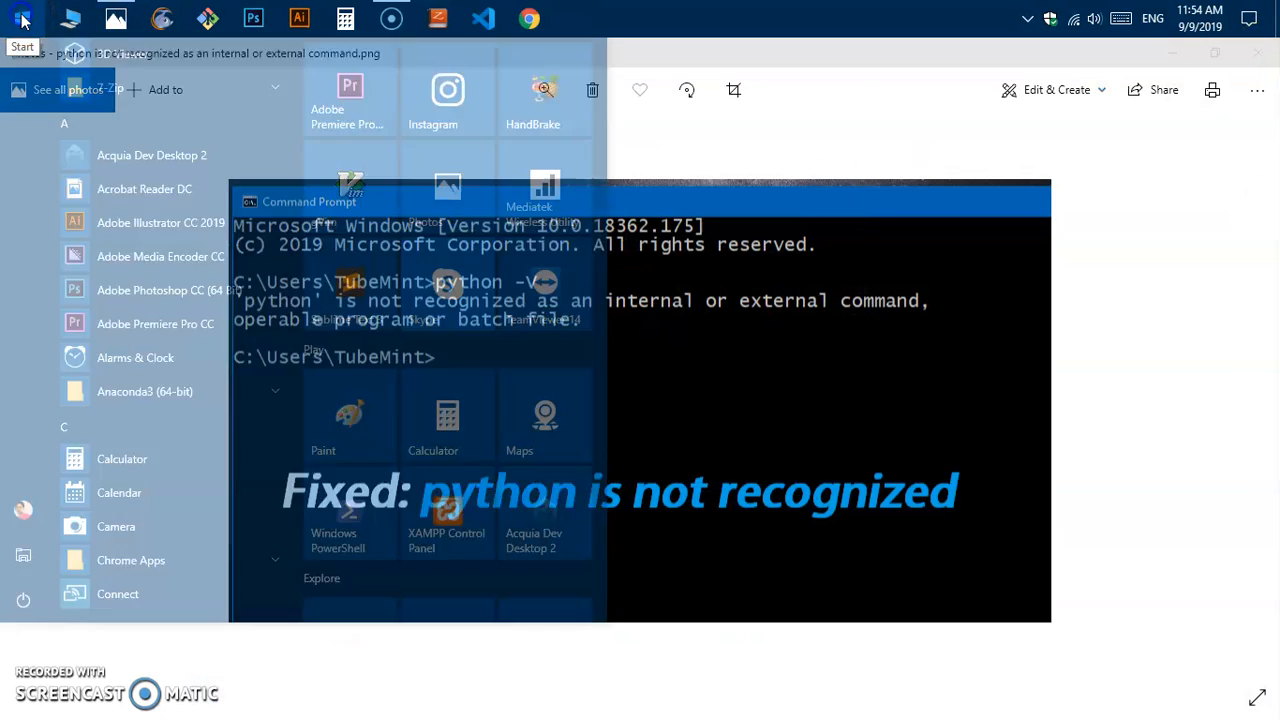
{"action": "type", "text": "var"}
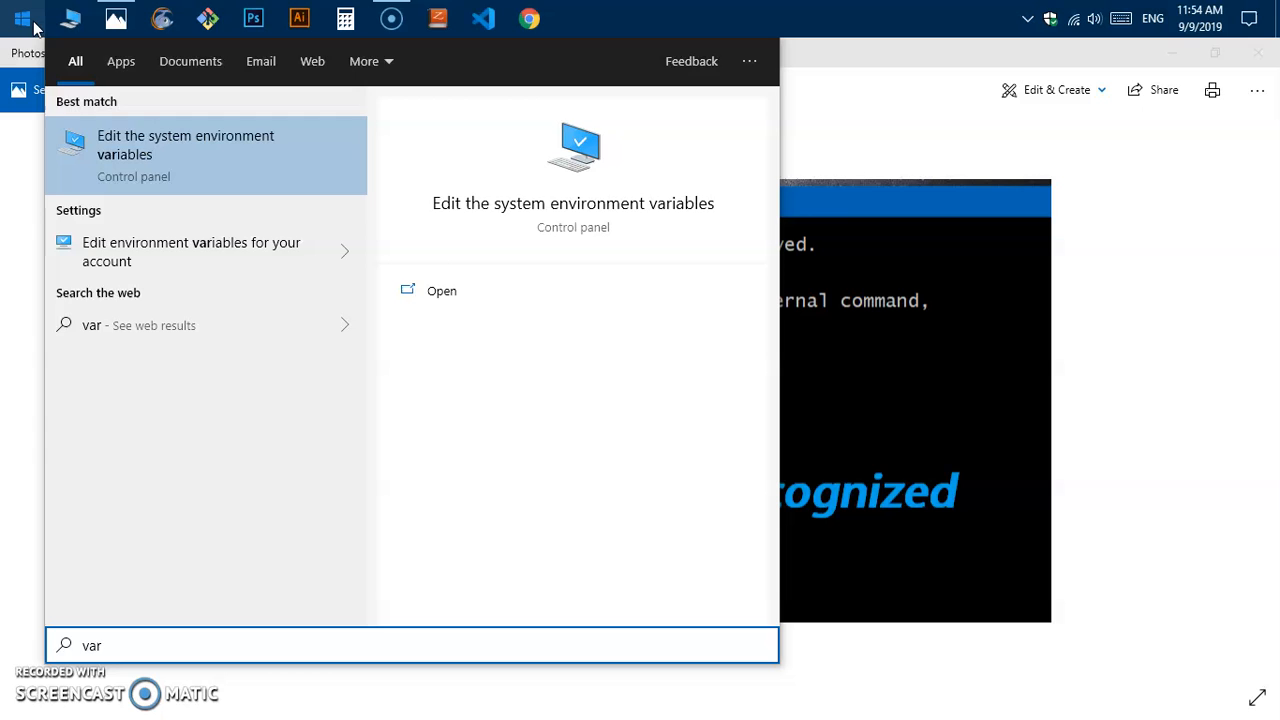
{"action": "left_click", "coordinate": [184, 144]}
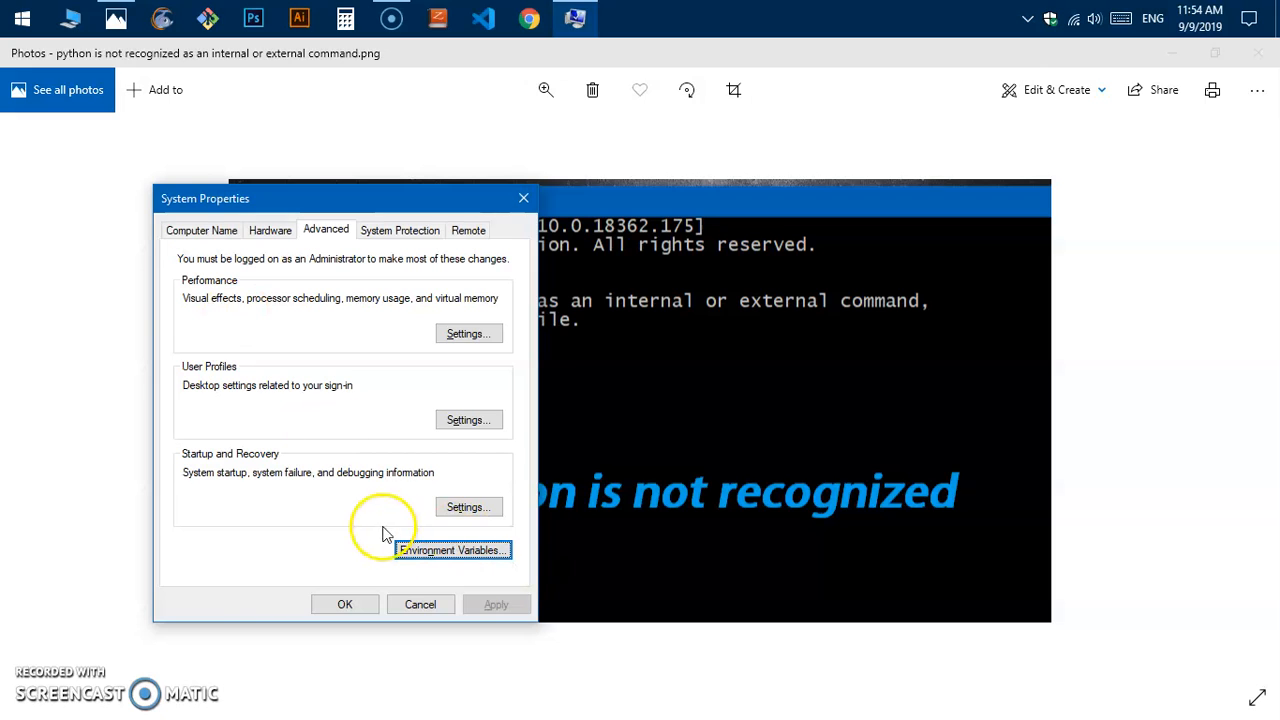
{"action": "left_click", "coordinate": [454, 550]}
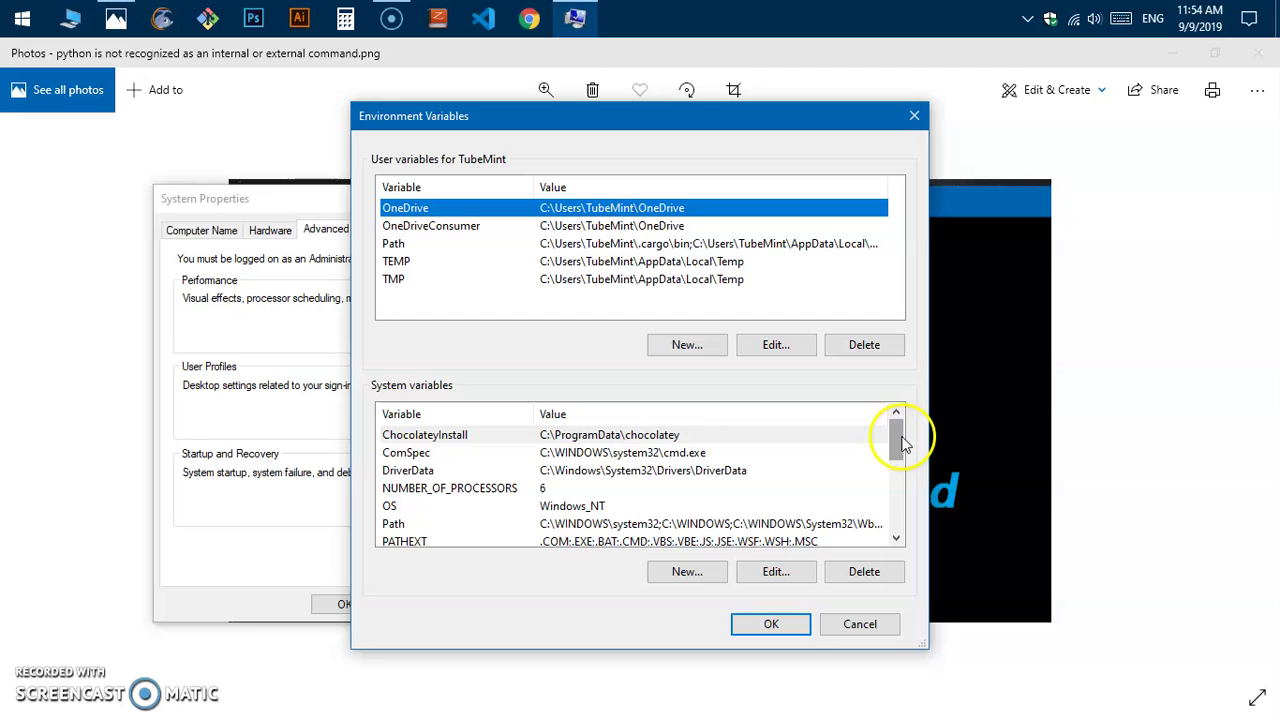
{"action": "scroll", "scroll_direction": "down", "scroll_amount": 3}
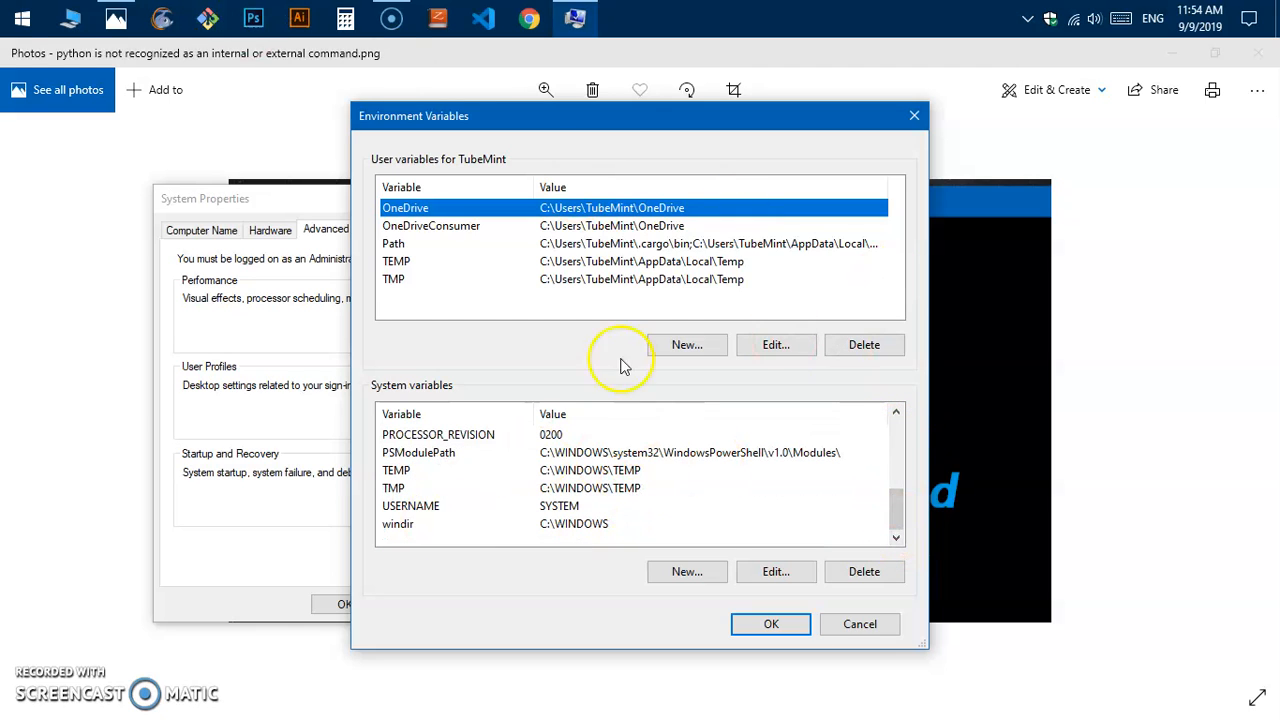
{"action": "mouse_move", "coordinate": [496, 464]}
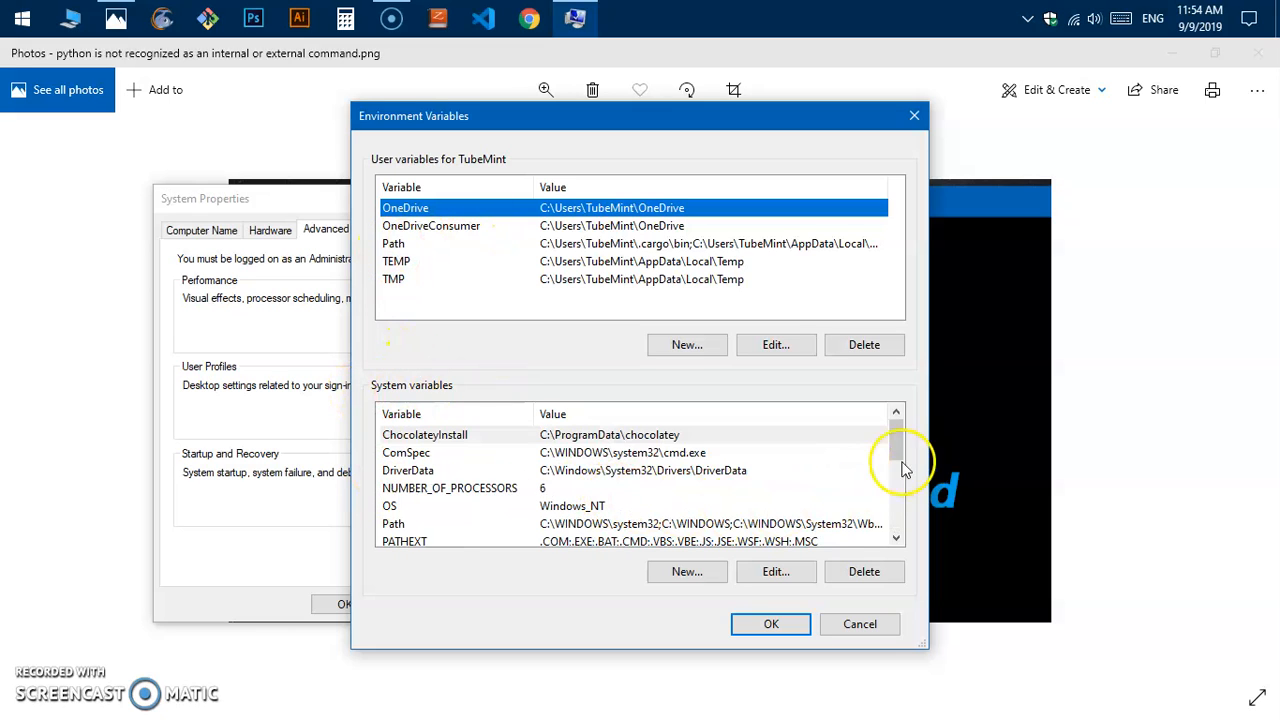
{"action": "left_click", "coordinate": [424, 524]}
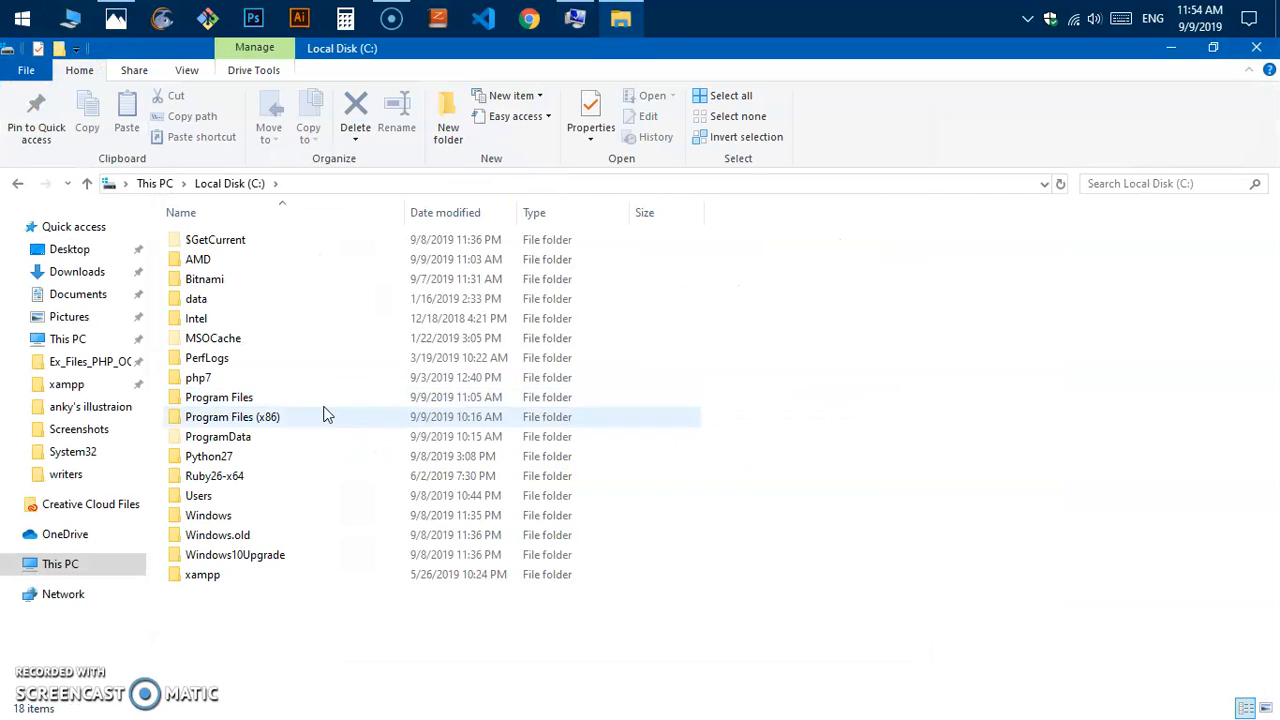
- Open the C:\Python27 folder to show python.exe and its full path
{"action": "left_click", "coordinate": [208, 456]}
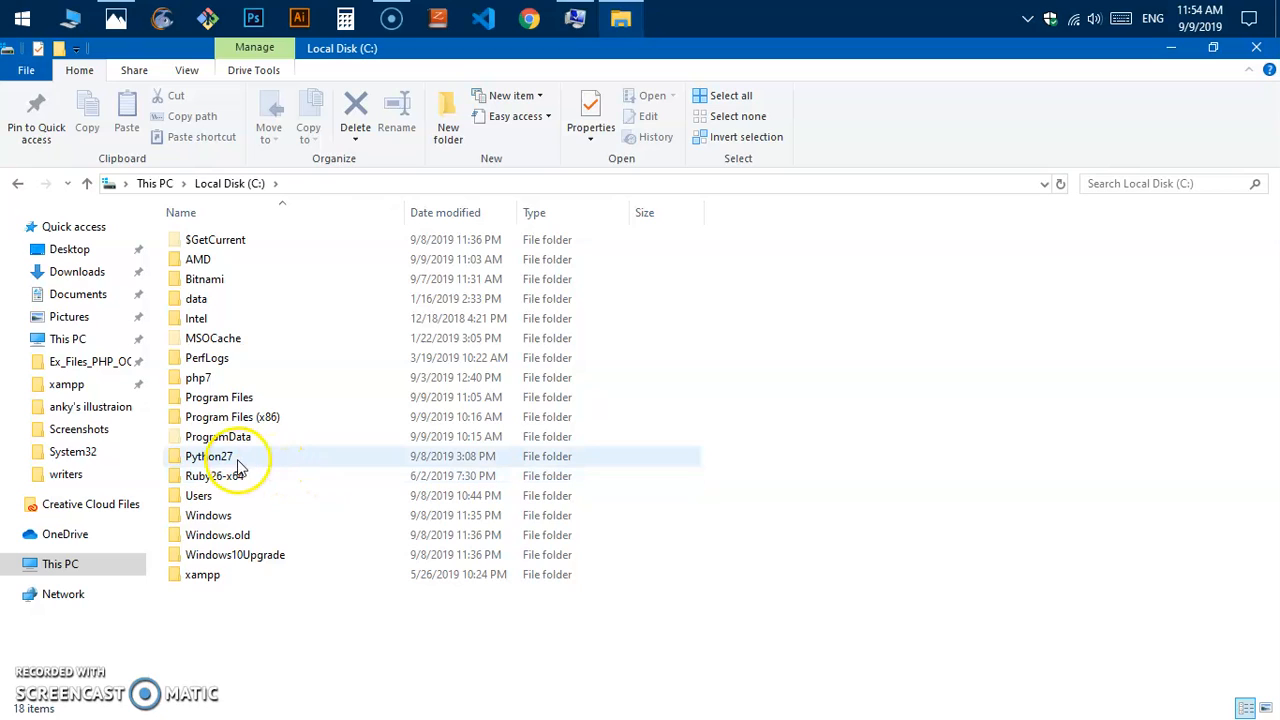
{"action": "mouse_move", "coordinate": [248, 462]}
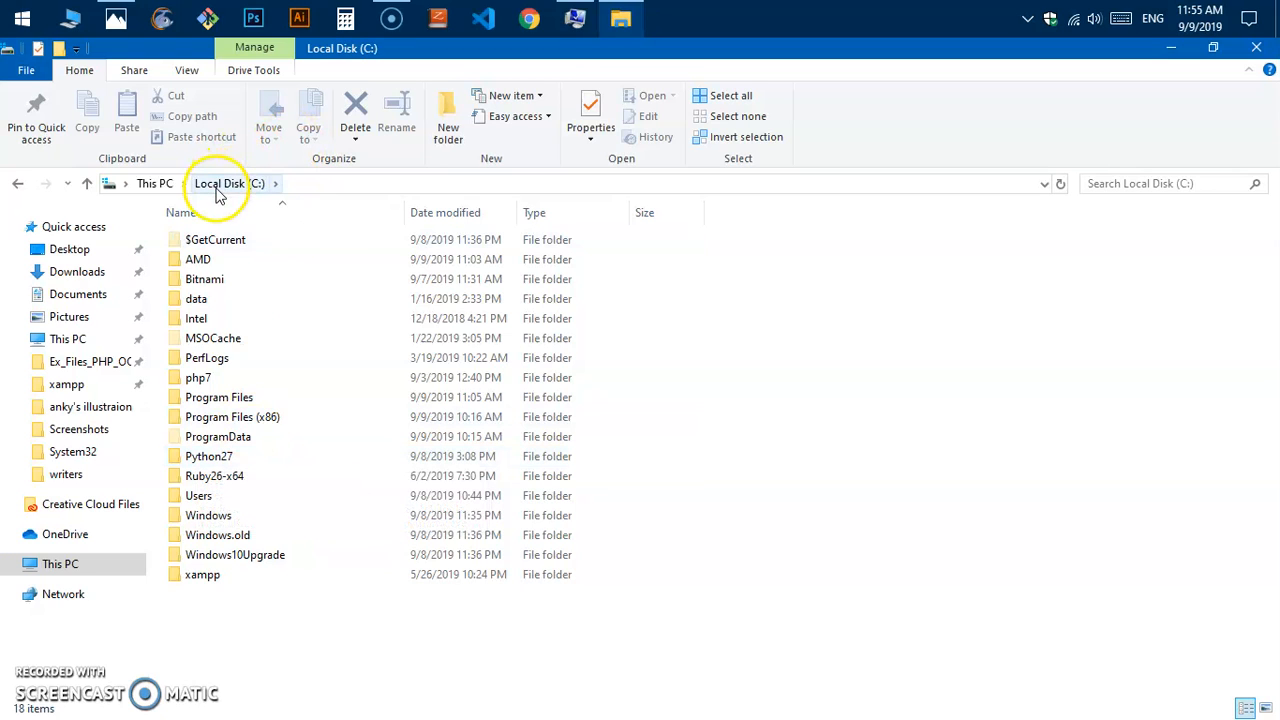
{"action": "double_click", "coordinate": [208, 456]}
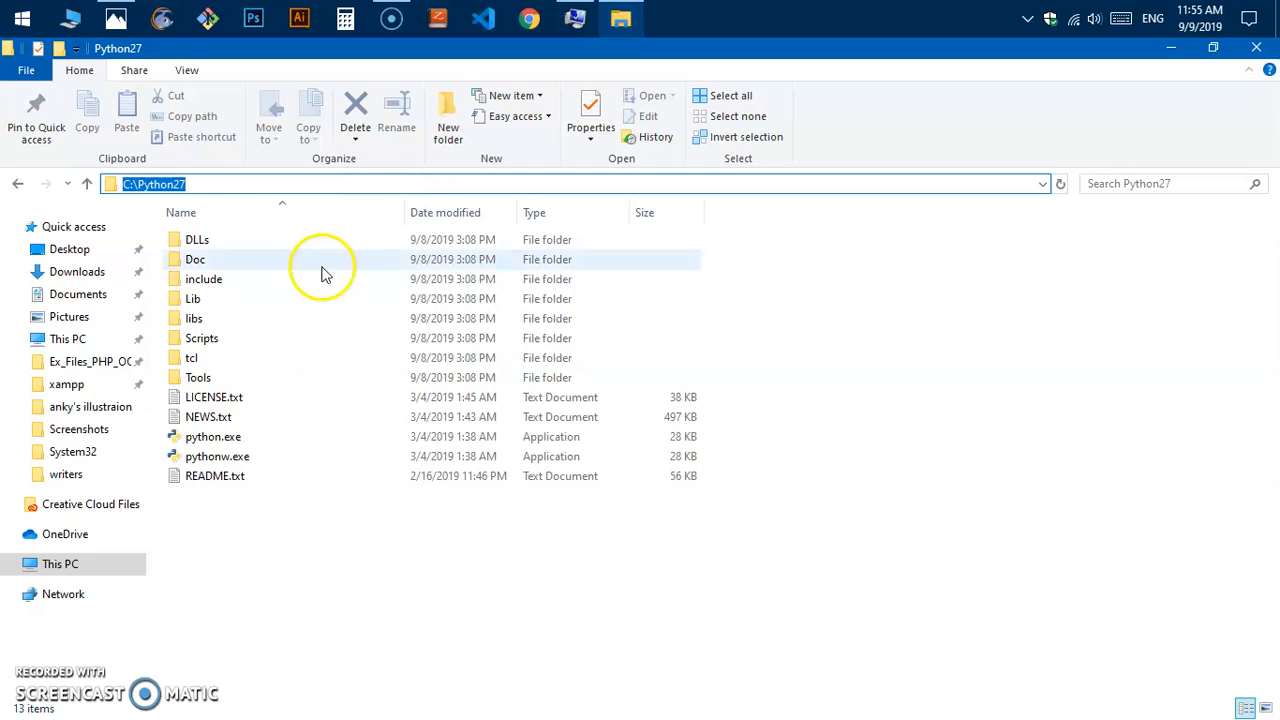
{"action": "mouse_move", "coordinate": [236, 448]}
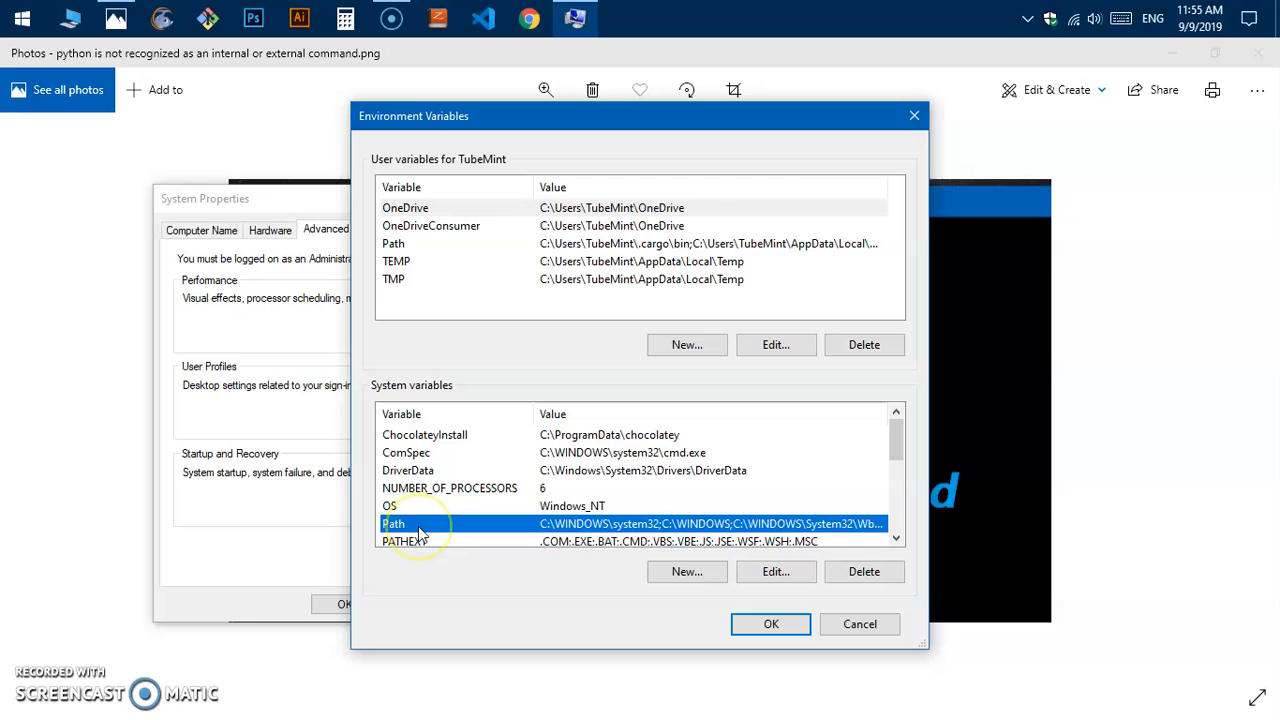
{"action": "mouse_move", "coordinate": [744, 556]}
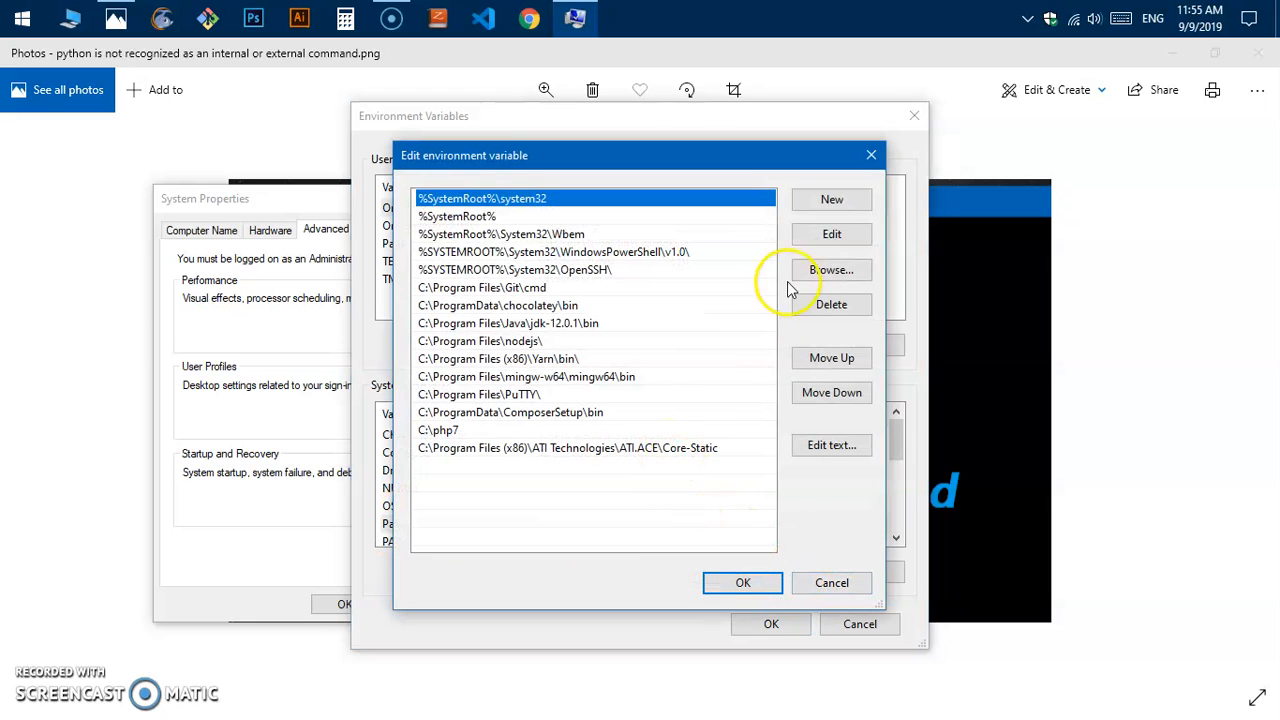
- Add C:\Python27 as a new system Path entry and confirm both dialogs
{"action": "left_click", "coordinate": [832, 200]}
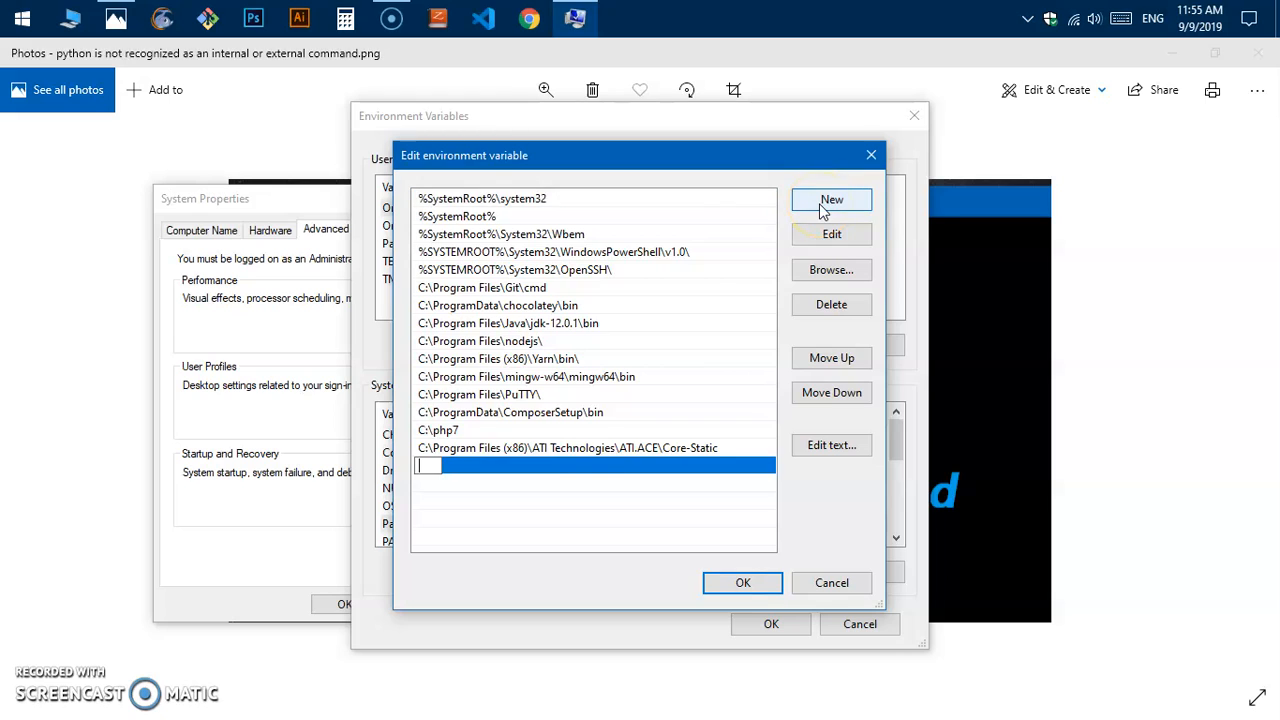
{"action": "type", "text": "C:\\Python27"}
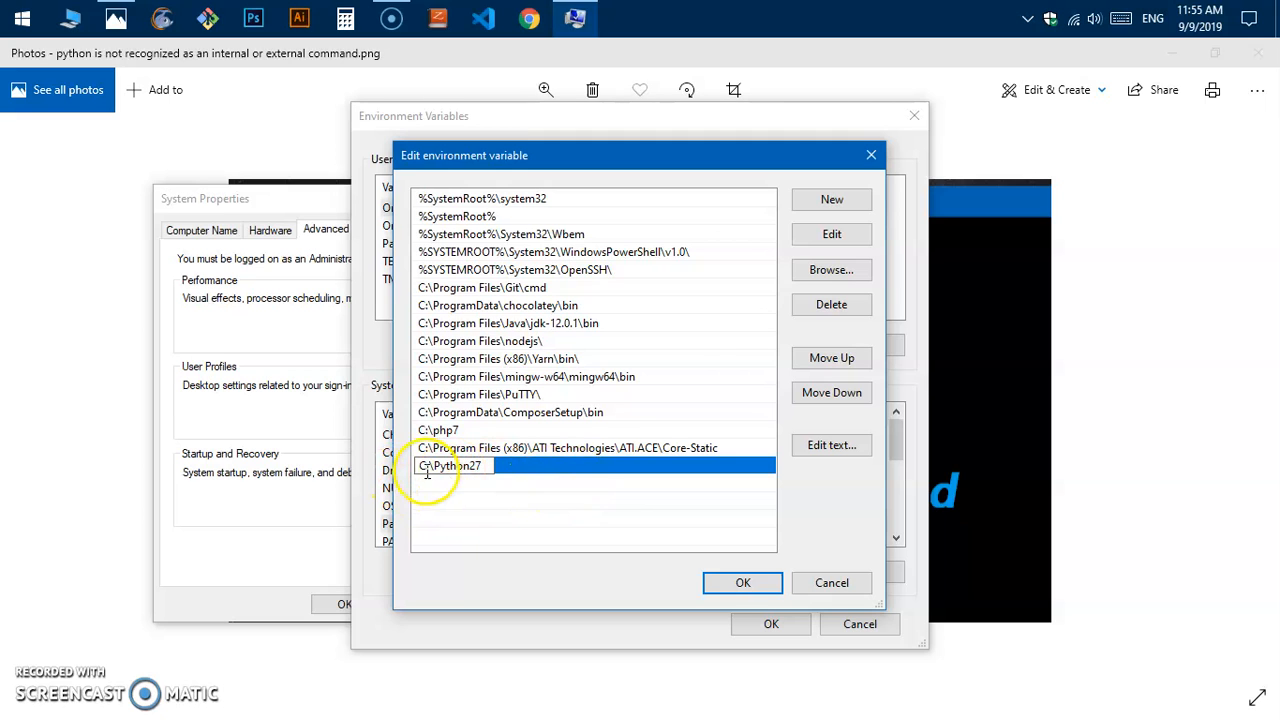
{"action": "left_click", "coordinate": [742, 582]}
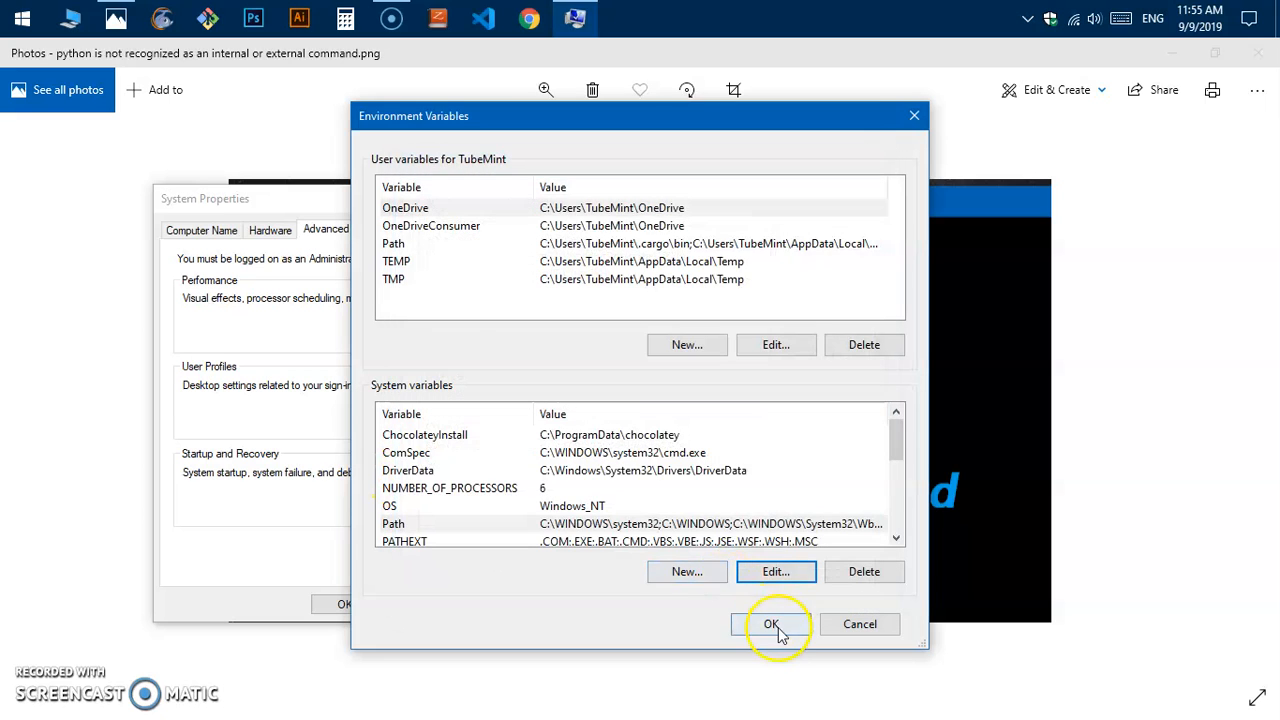
{"action": "left_click", "coordinate": [774, 624]}
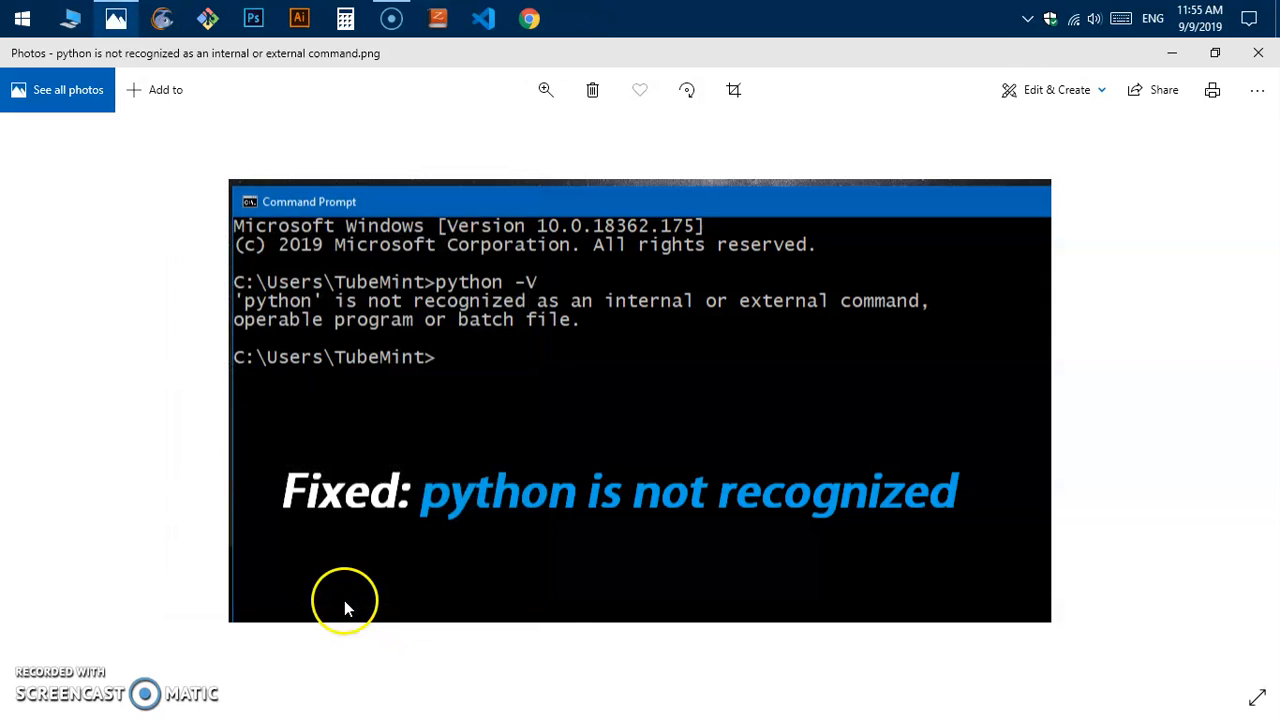
- Run python -V in a fresh Command Prompt, getting Python 2.7.16
{"action": "left_click", "coordinate": [12, 18]}
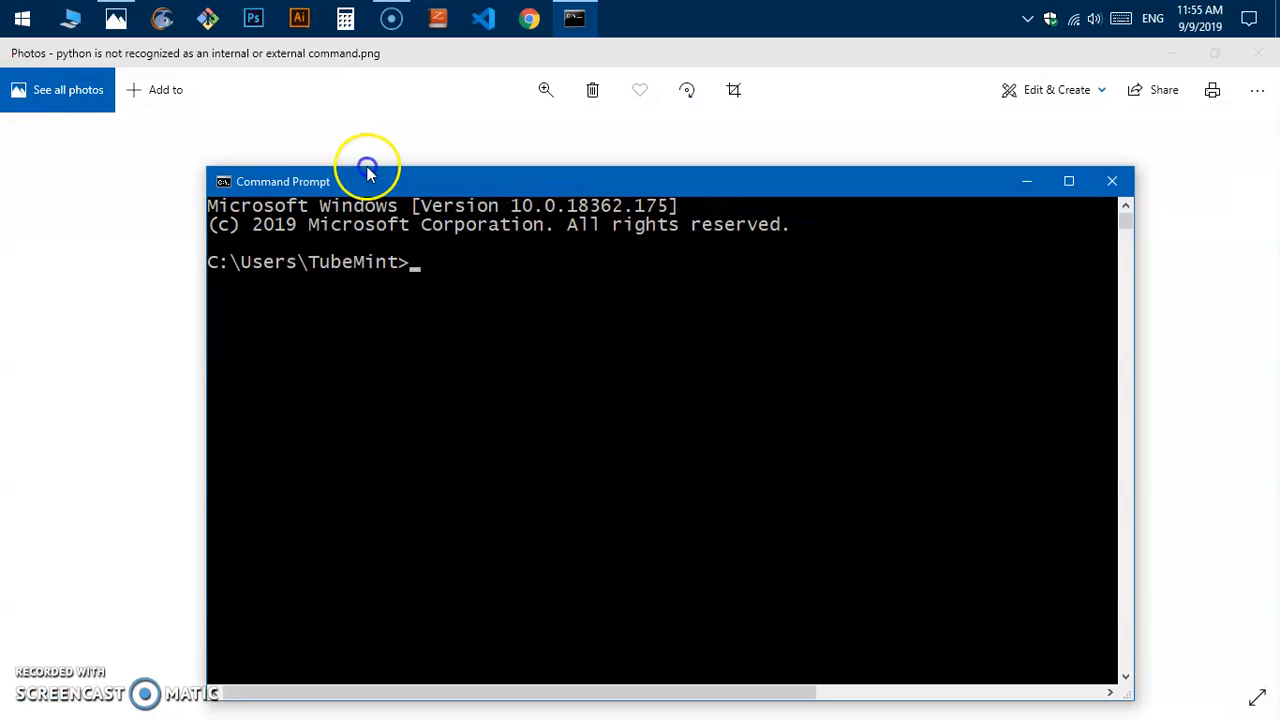
{"action": "type", "text": "pyth"}
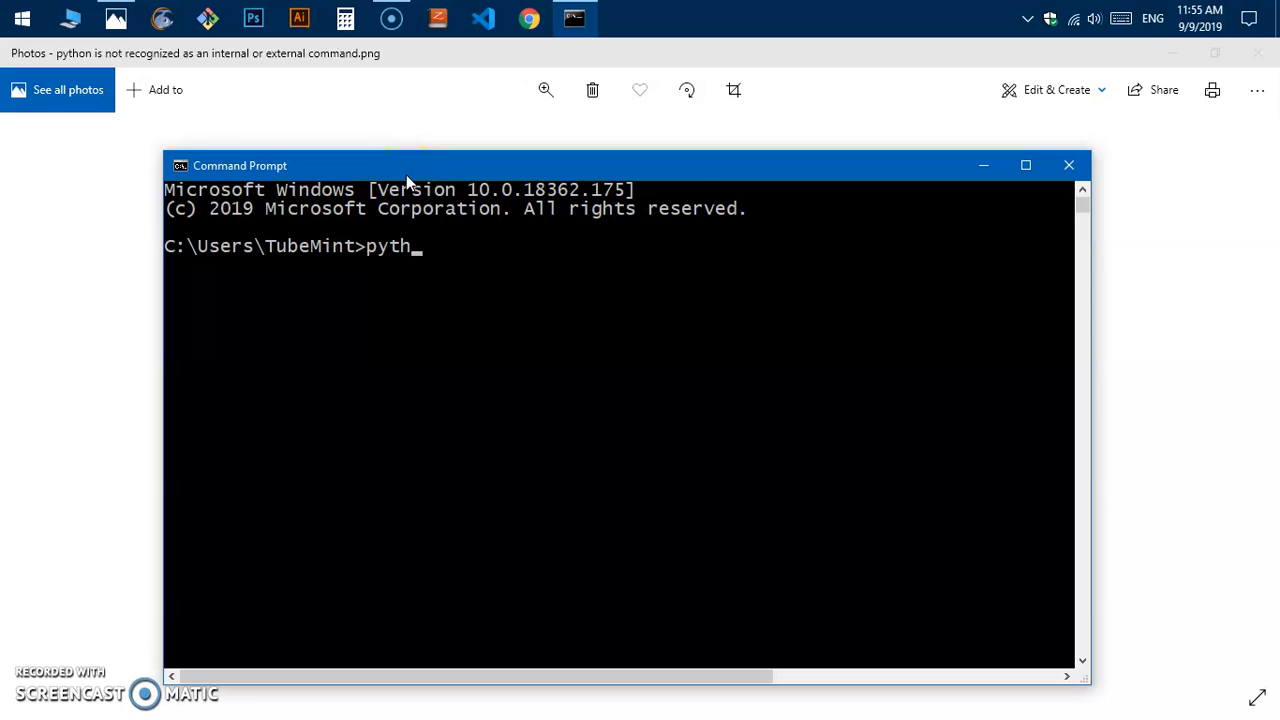
{"action": "type", "text": "on"}
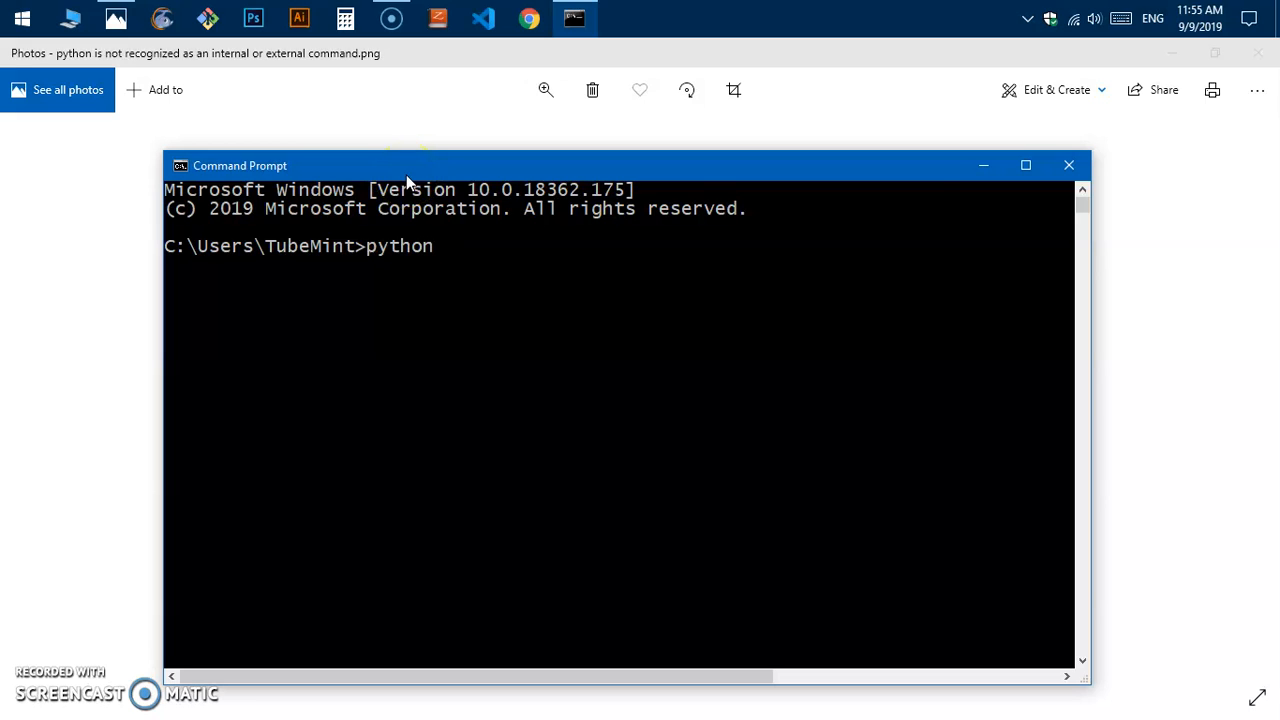
{"action": "type", "text": "-V"}
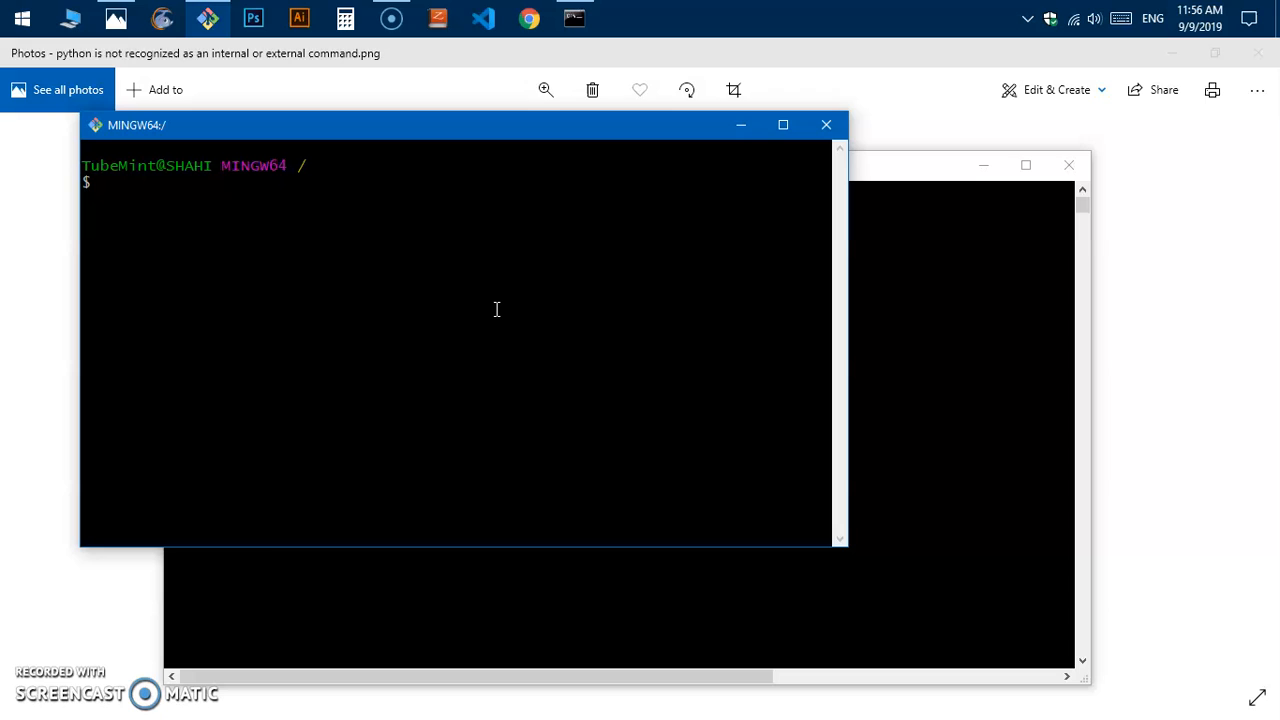
- Run python -V in Git Bash, which also reports Python 2.7.16
{"action": "type", "text": "pytho"}
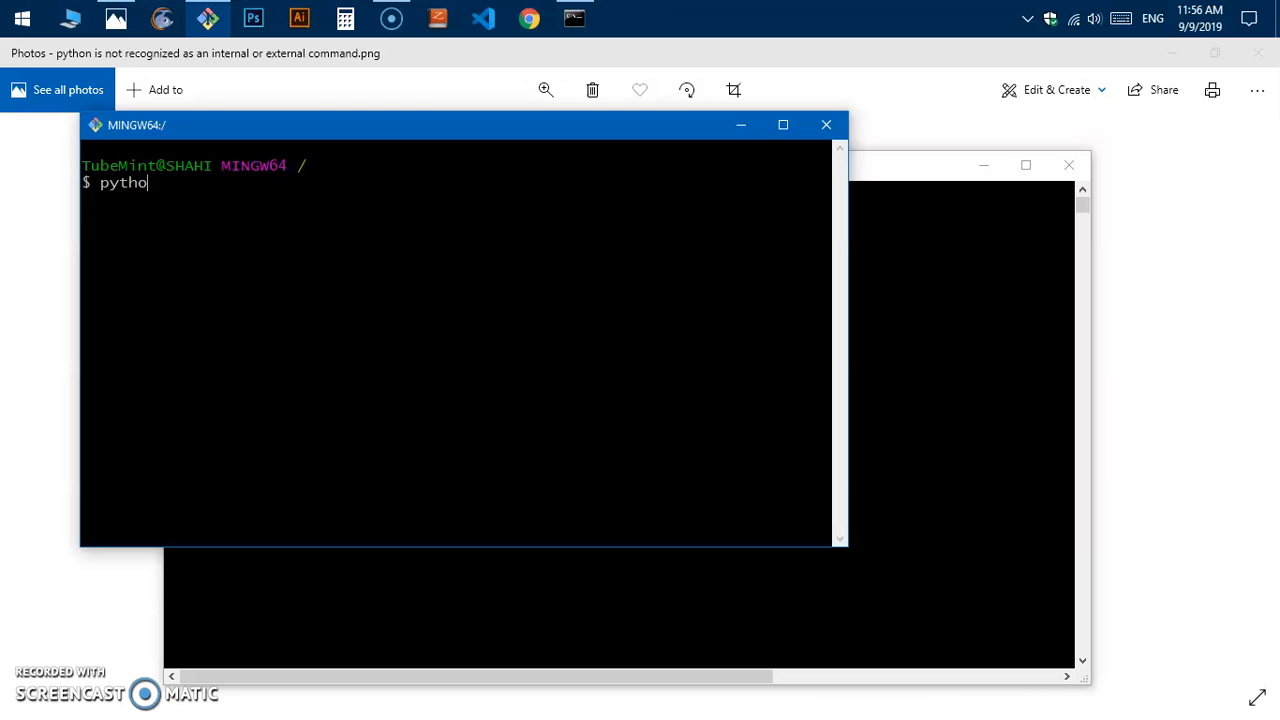
{"action": "type", "text": "n -"}
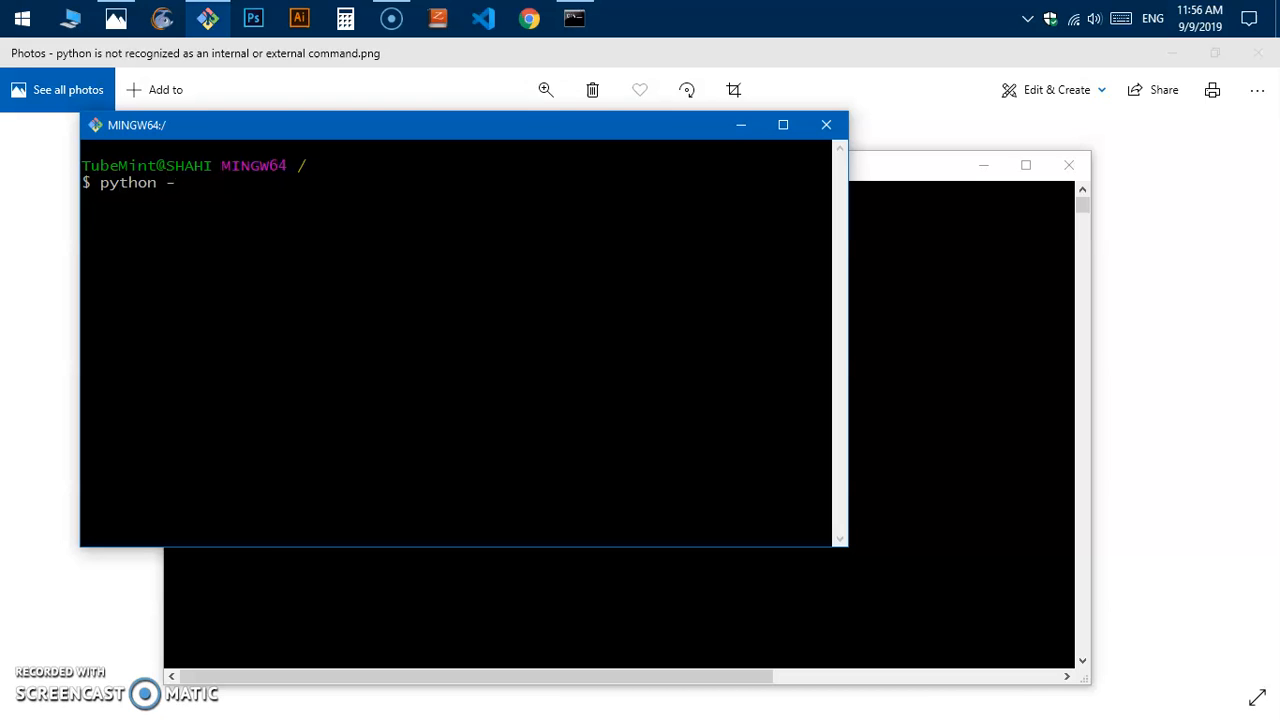
{"action": "key", "text": "Enter"}
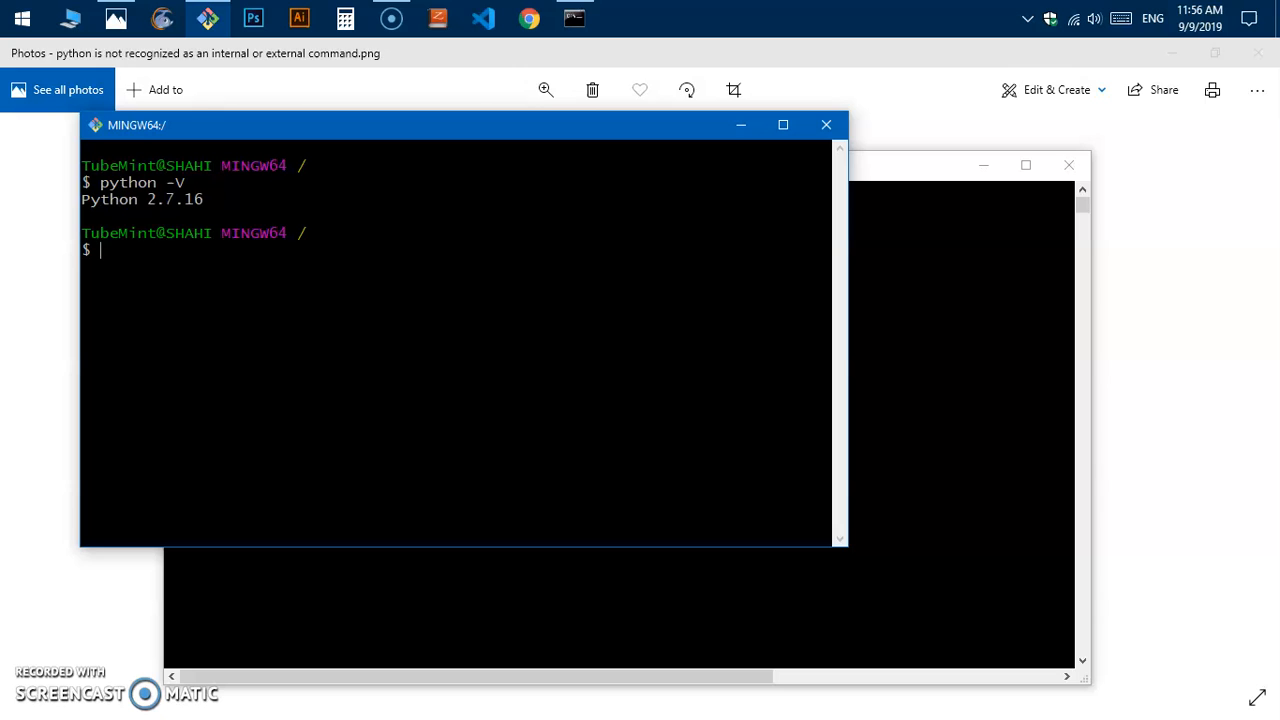
{"action": "mouse_move", "coordinate": [942, 398]}
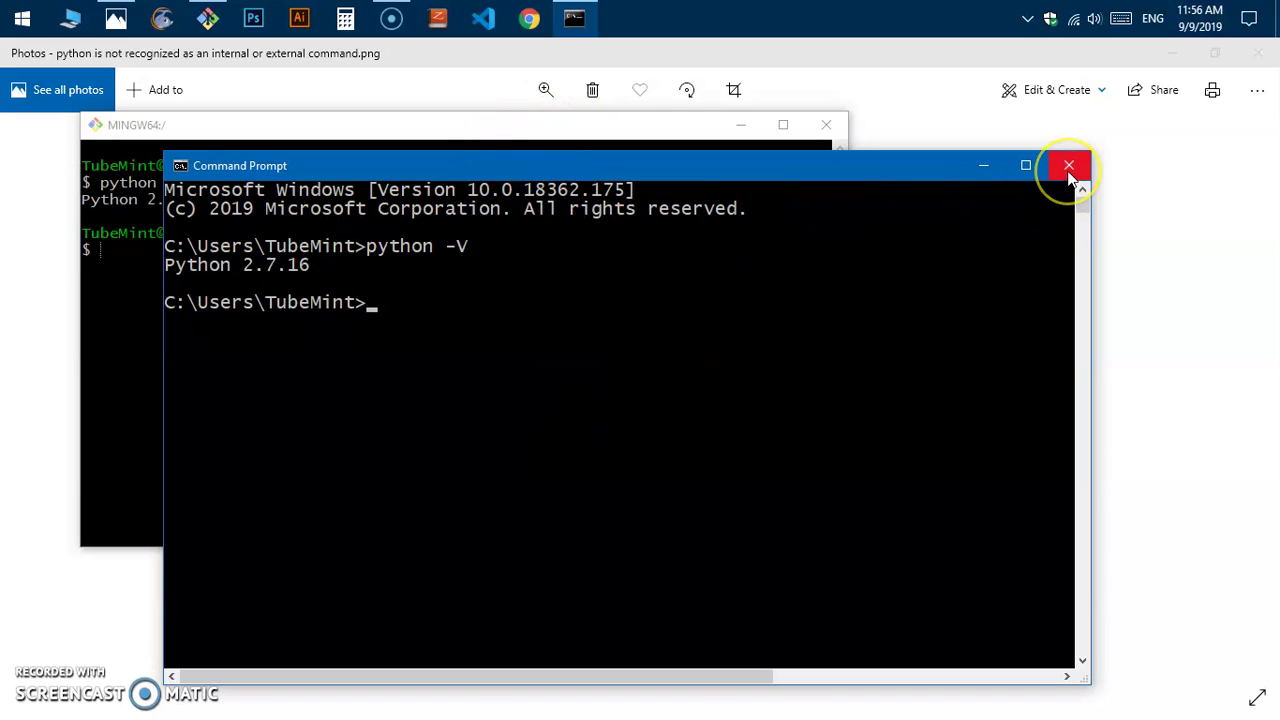
{"action": "mouse_move", "coordinate": [312, 286]}
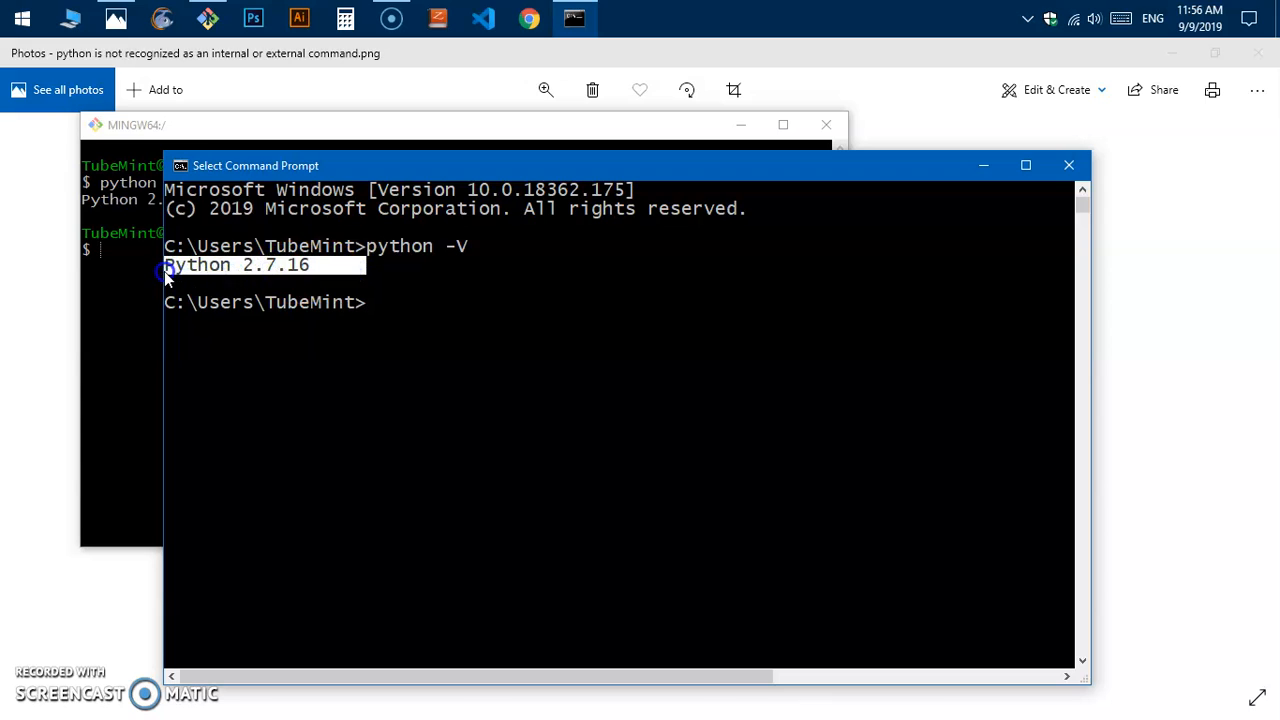
{"action": "mouse_move", "coordinate": [636, 356]}
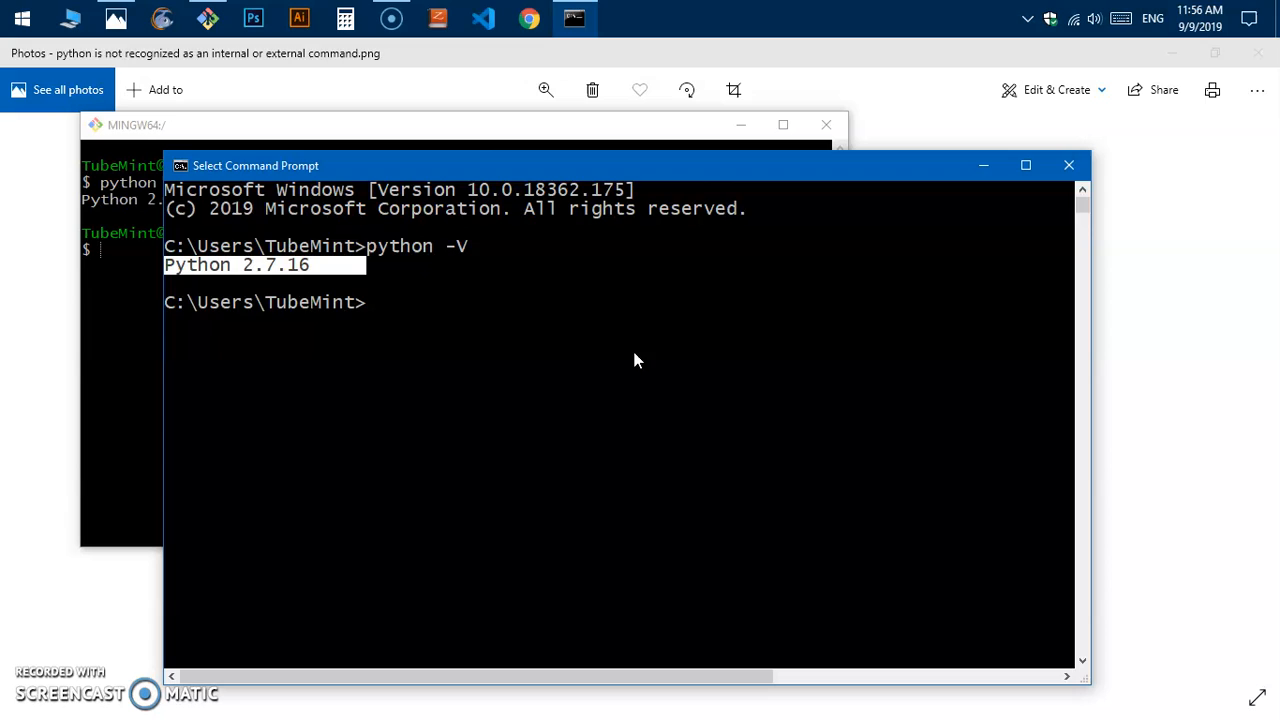
- Move the Git Bash window in front of Command Prompt, both showing Python 2.7.16
{"action": "left_click", "coordinate": [130, 124]}
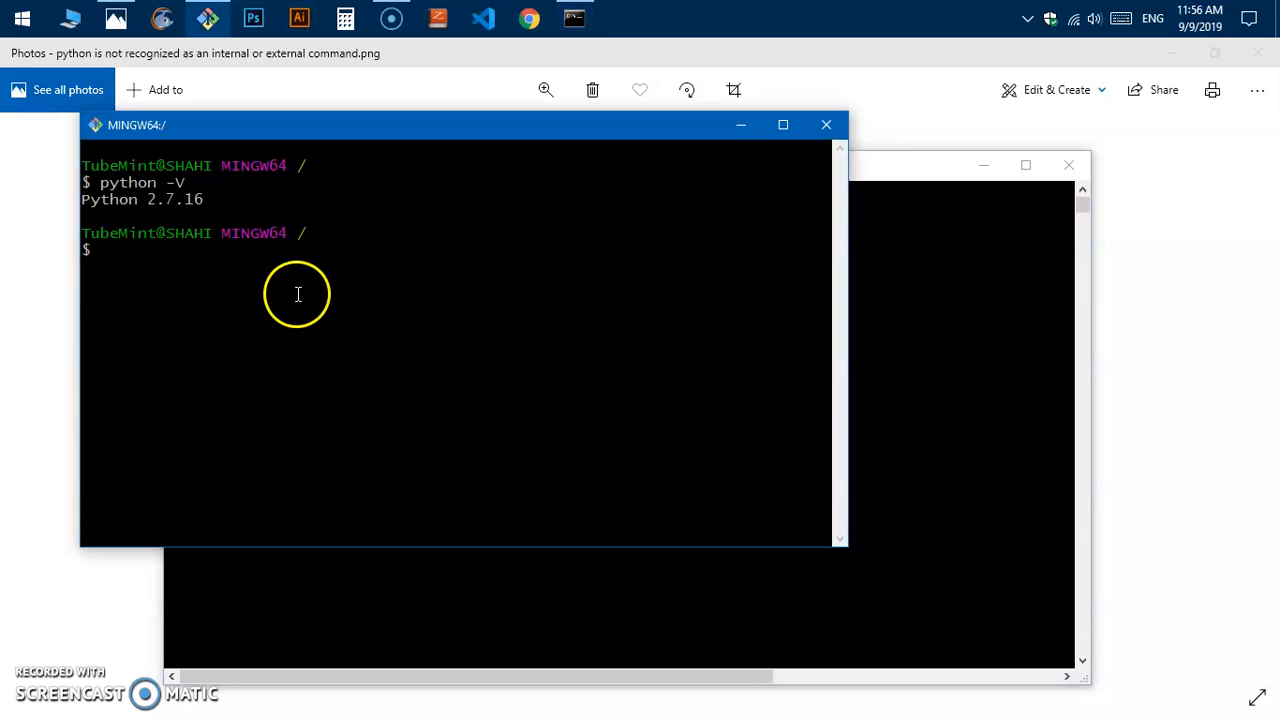
{"action": "mouse_move", "coordinate": [824, 124]}
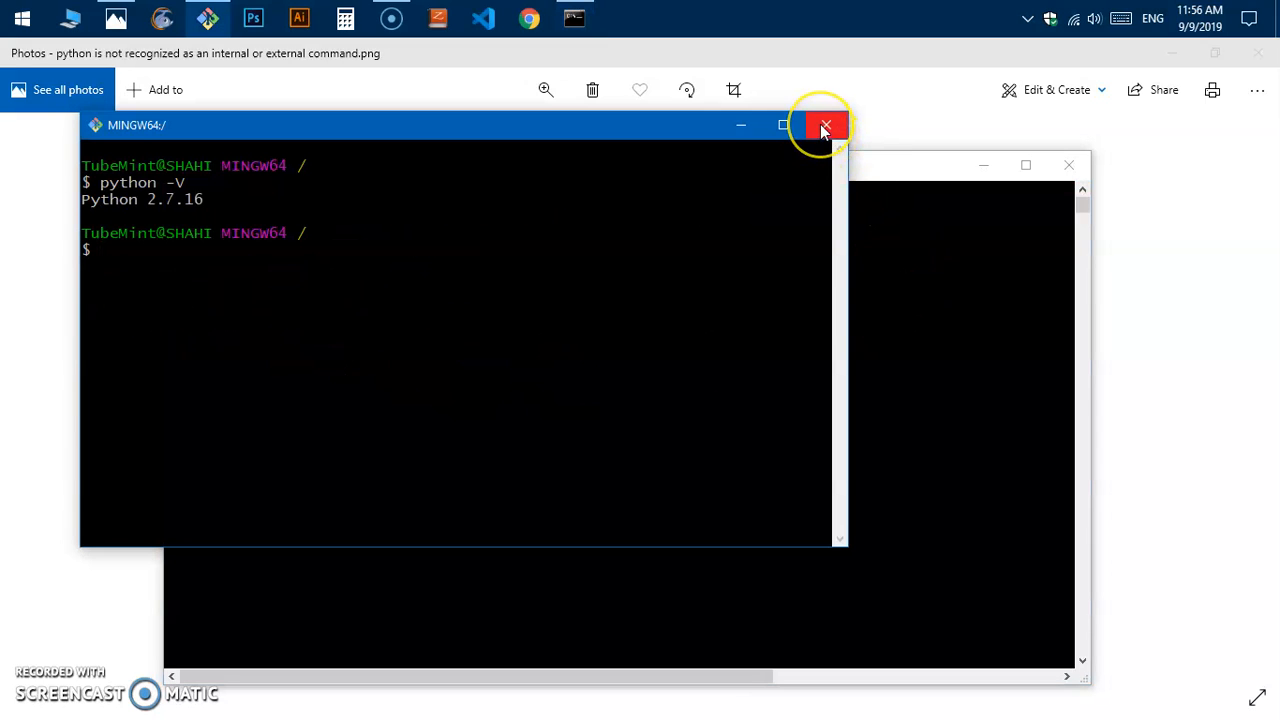
{"action": "mouse_move", "coordinate": [826, 124]}
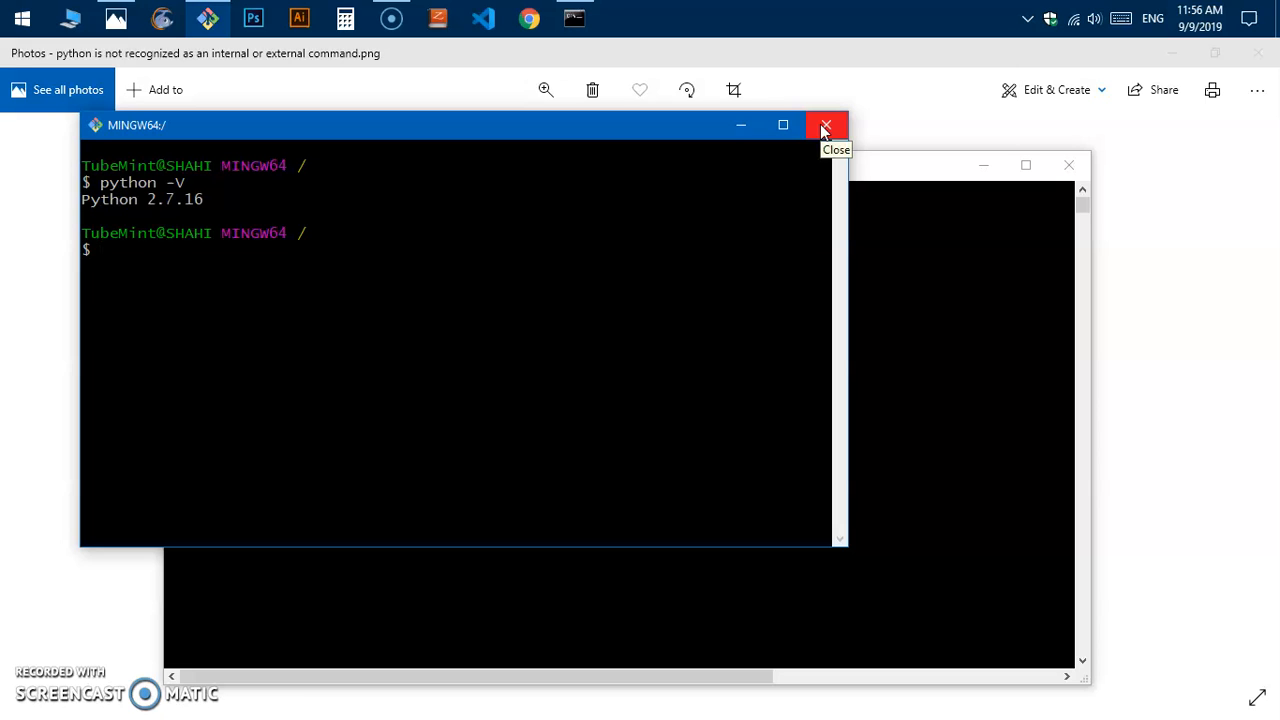
{"action": "mouse_move", "coordinate": [514, 144]}
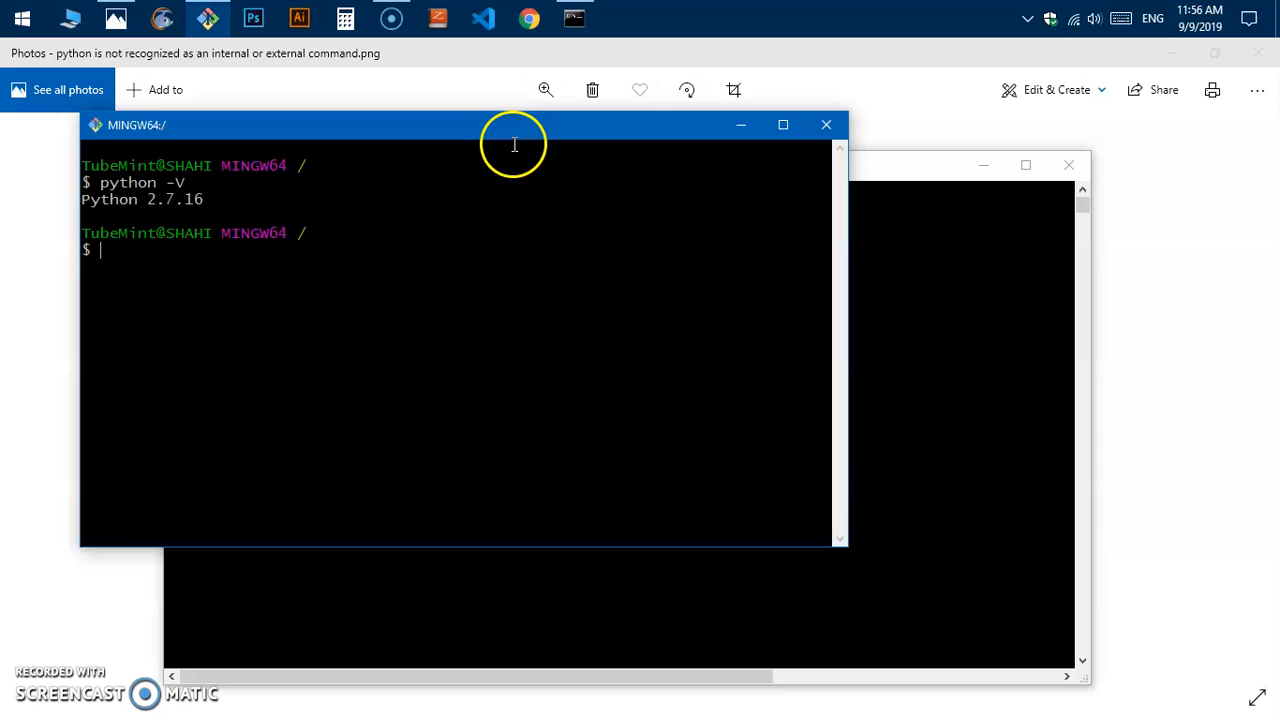
{"action": "left_click_drag", "start_coordinate": [516, 144], "coordinate": [656, 264]}
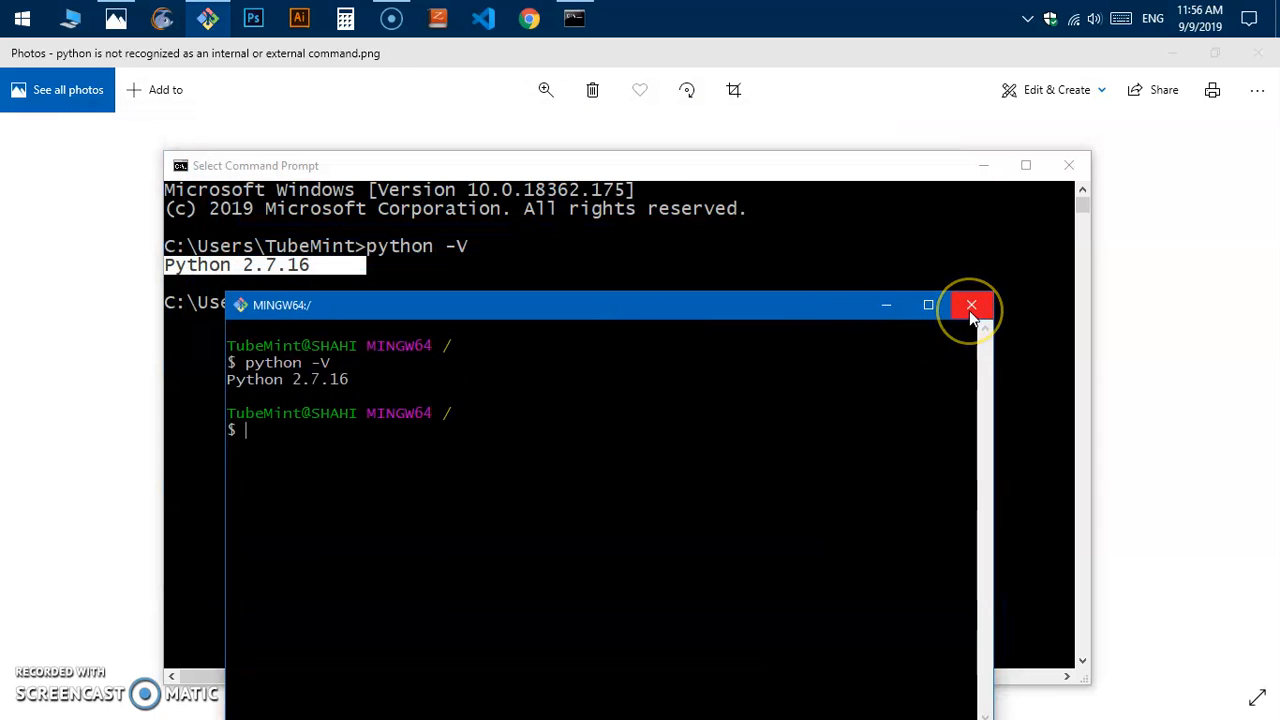
{"action": "mouse_move", "coordinate": [972, 304]}
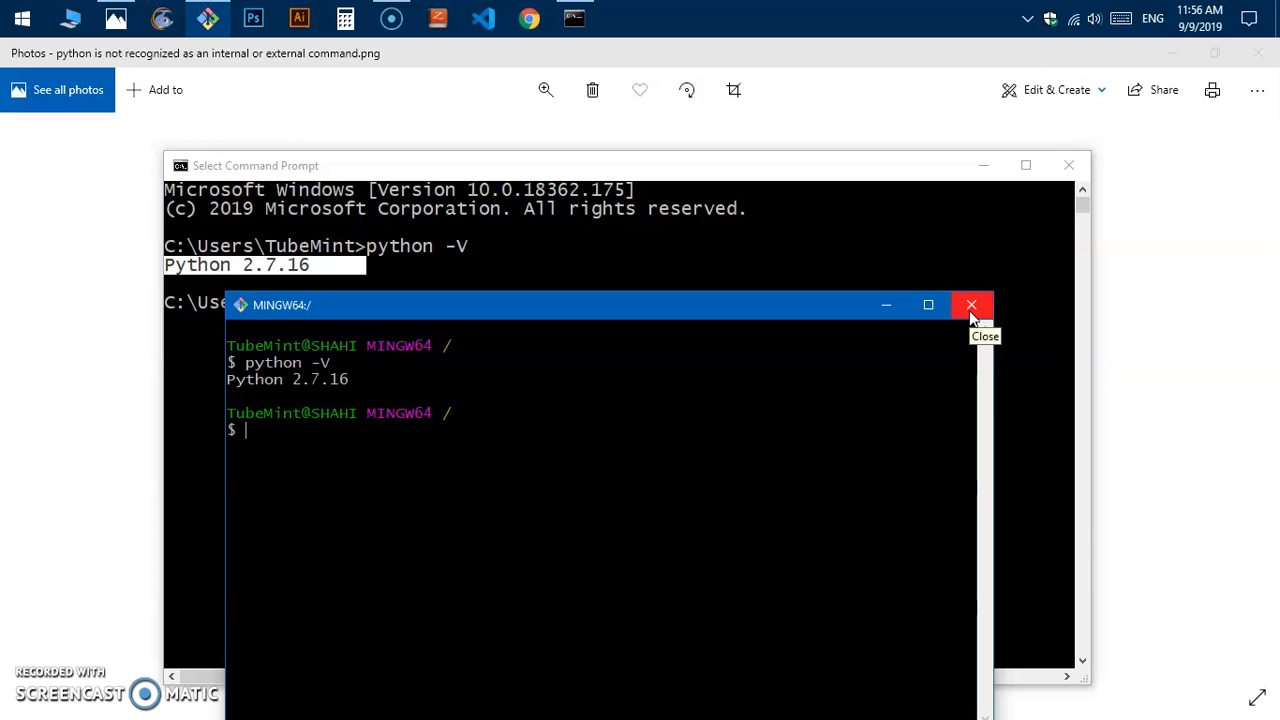